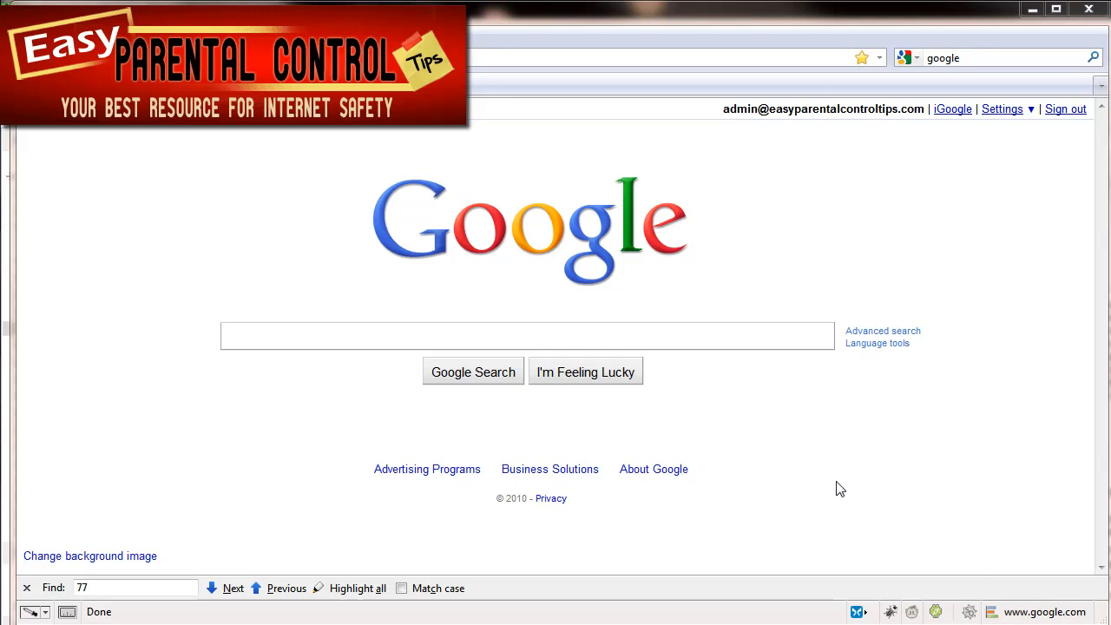
pyautogui.moveTo(848, 475)
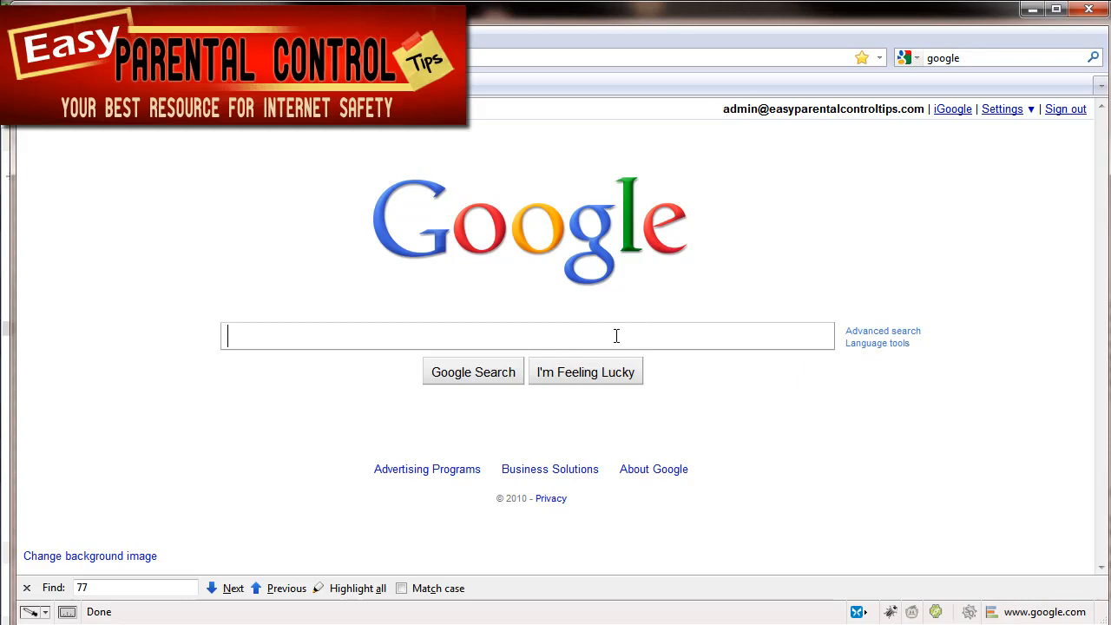
pyautogui.moveTo(586, 371)
pyautogui.write('help')
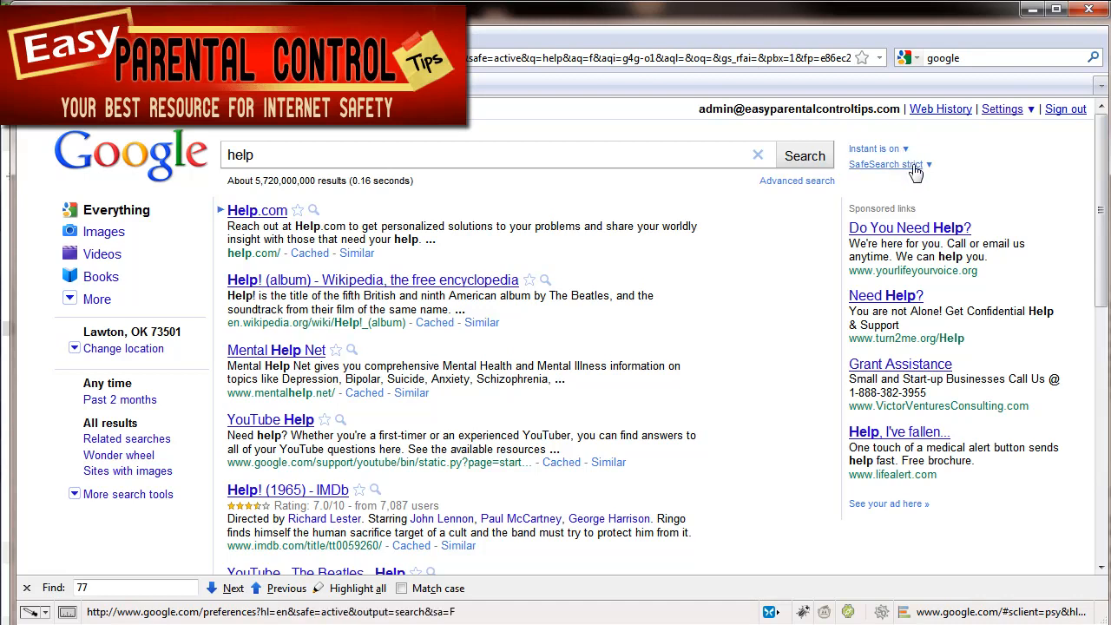
pyautogui.click(890, 164)
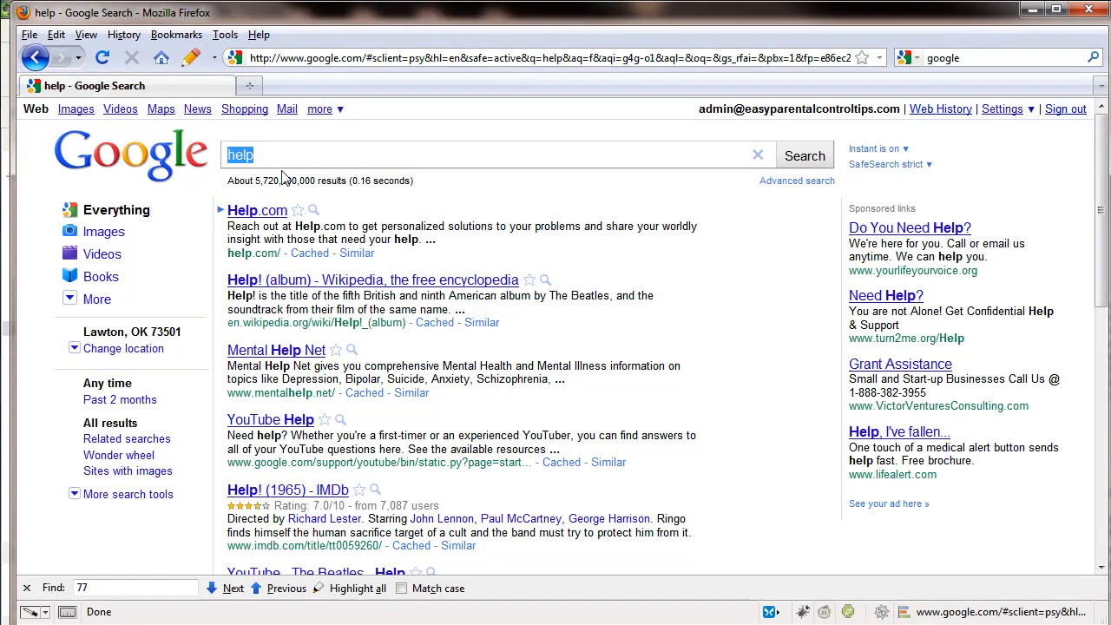
pyautogui.moveTo(286, 161)
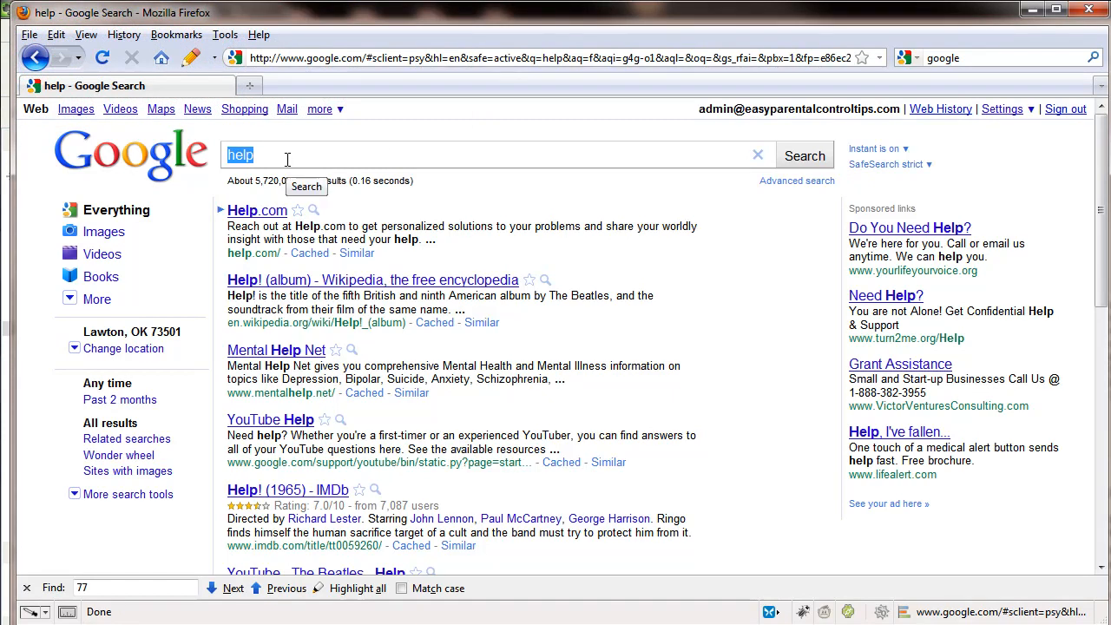
pyautogui.click(271, 154)
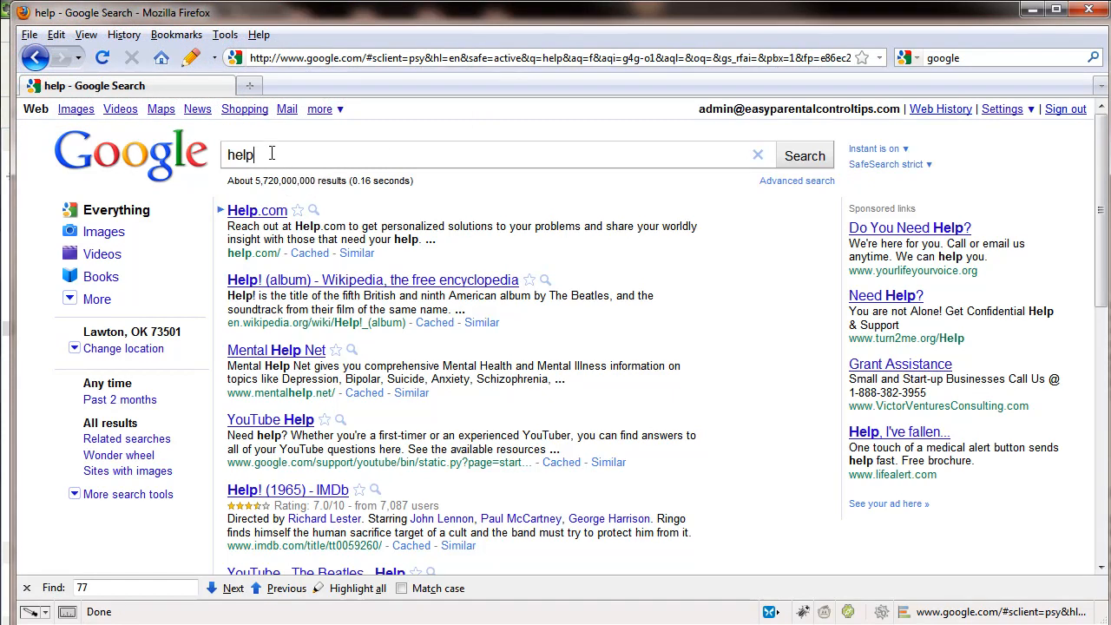
pyautogui.click(889, 164)
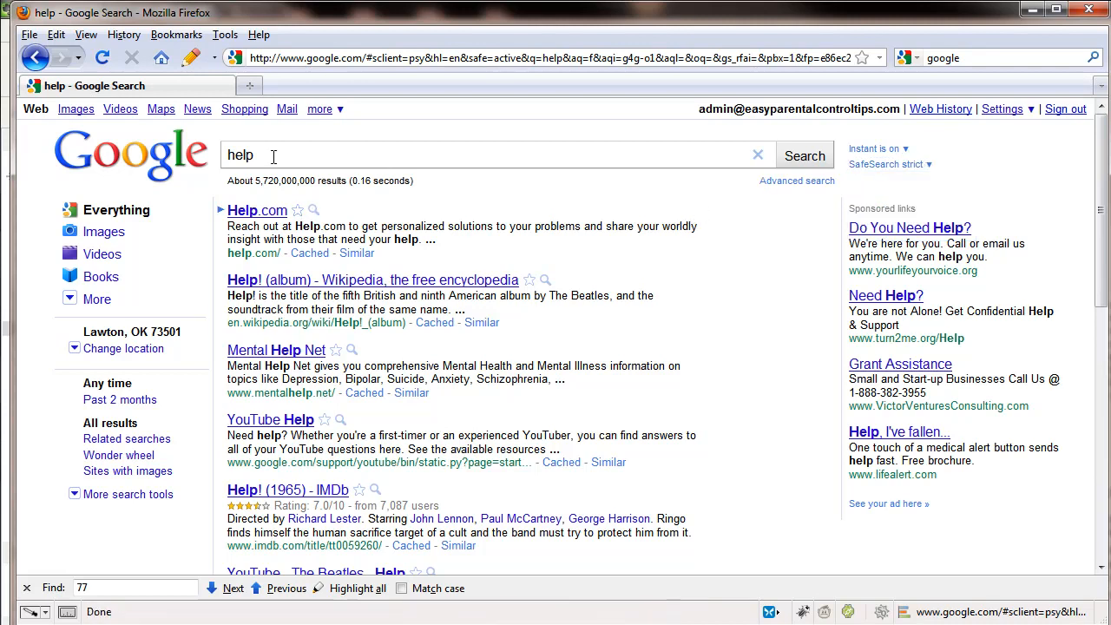
pyautogui.moveTo(525, 161)
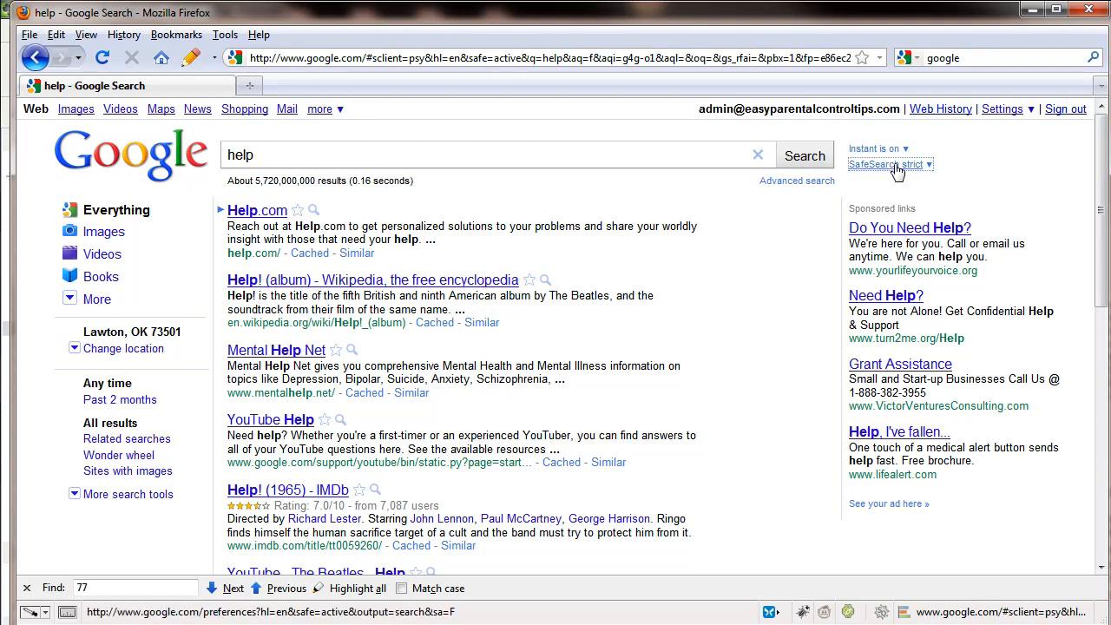
pyautogui.click(889, 164)
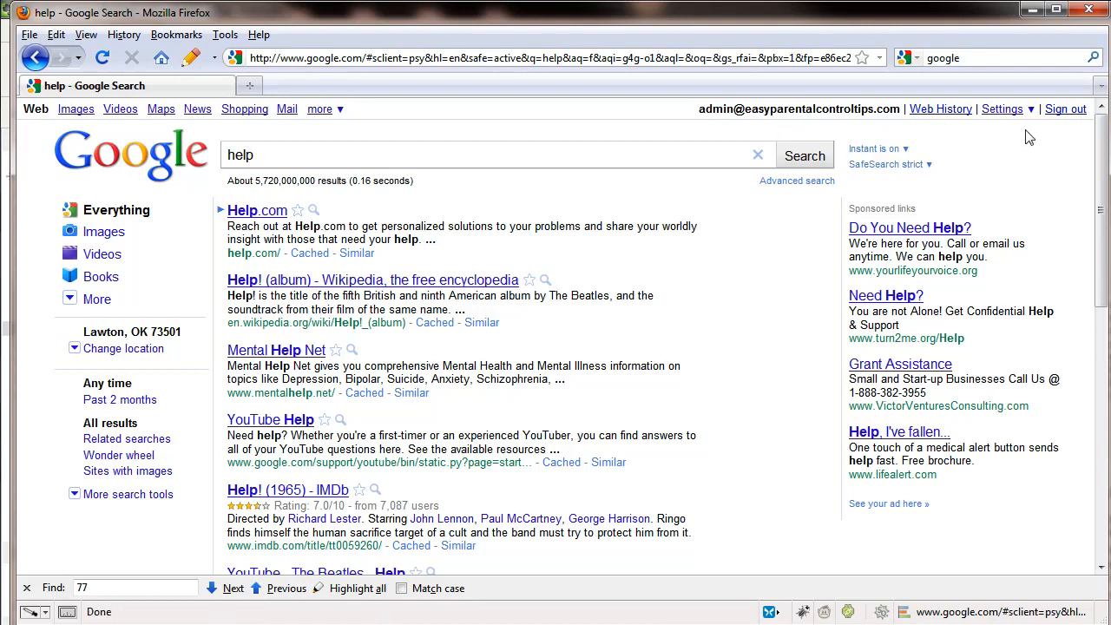
pyautogui.moveTo(1024, 138)
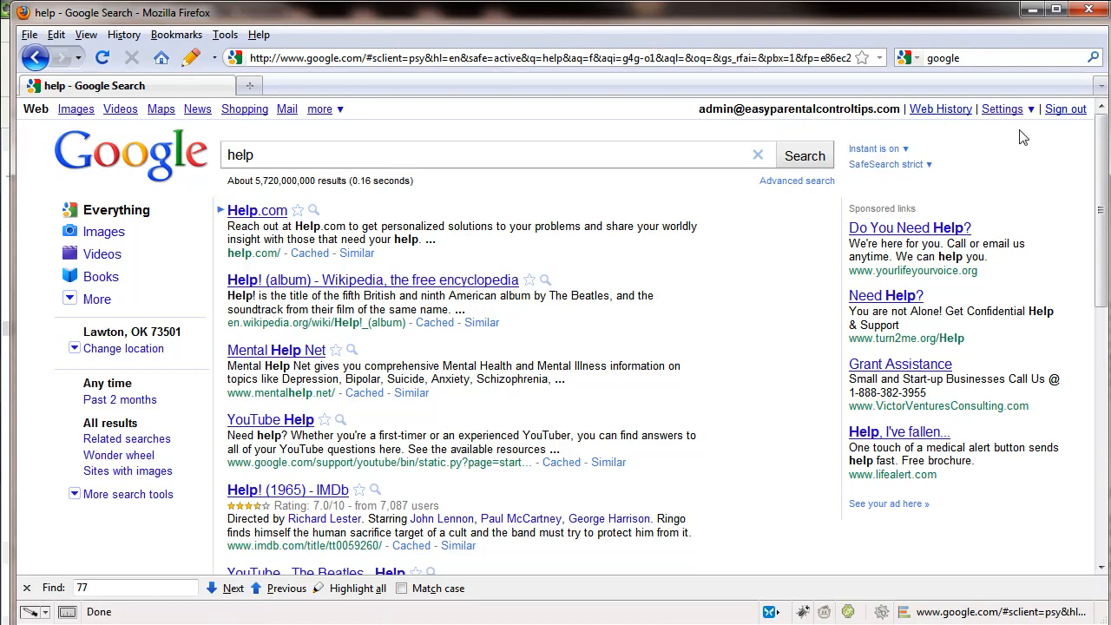
pyautogui.moveTo(1041, 124)
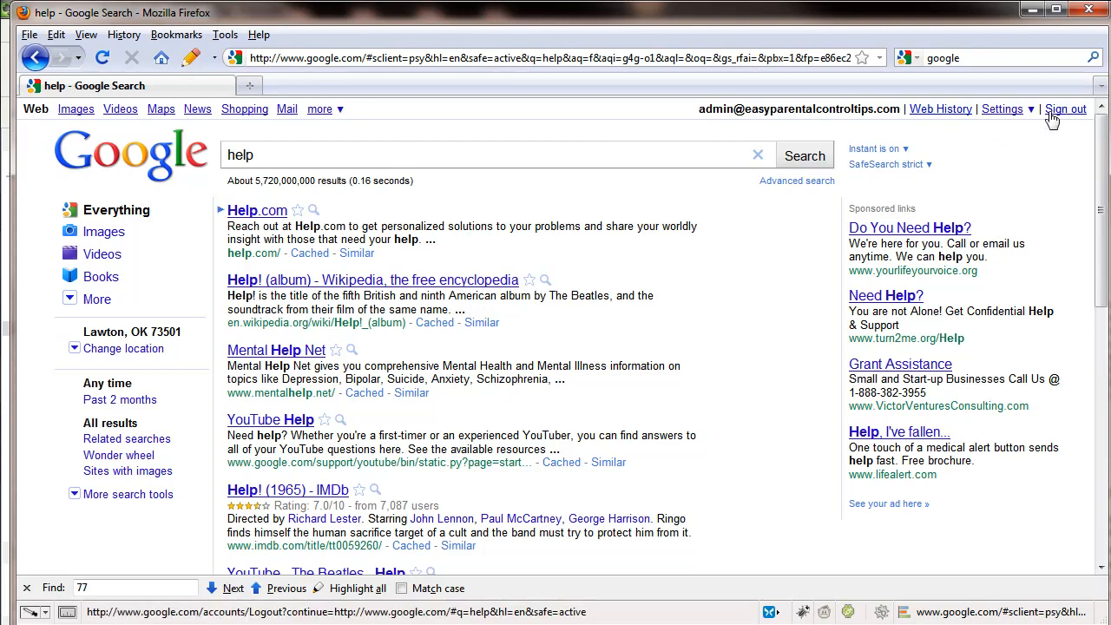
pyautogui.moveTo(1003, 108)
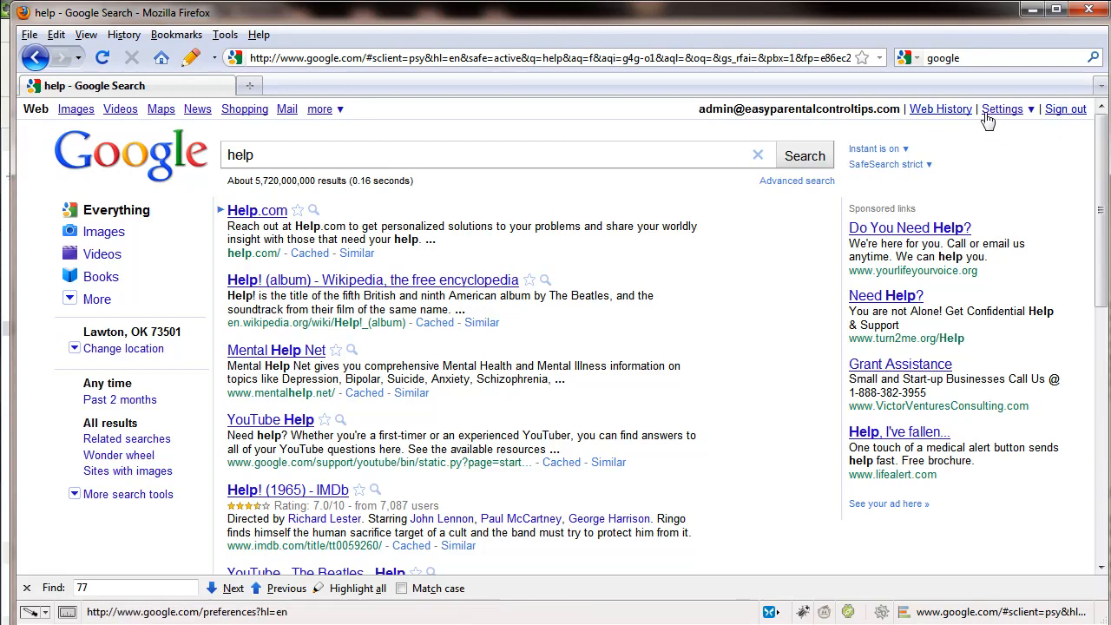
# - Open Google's Search settings and scroll down to SafeSearch Filtering
pyautogui.click(1002, 108)
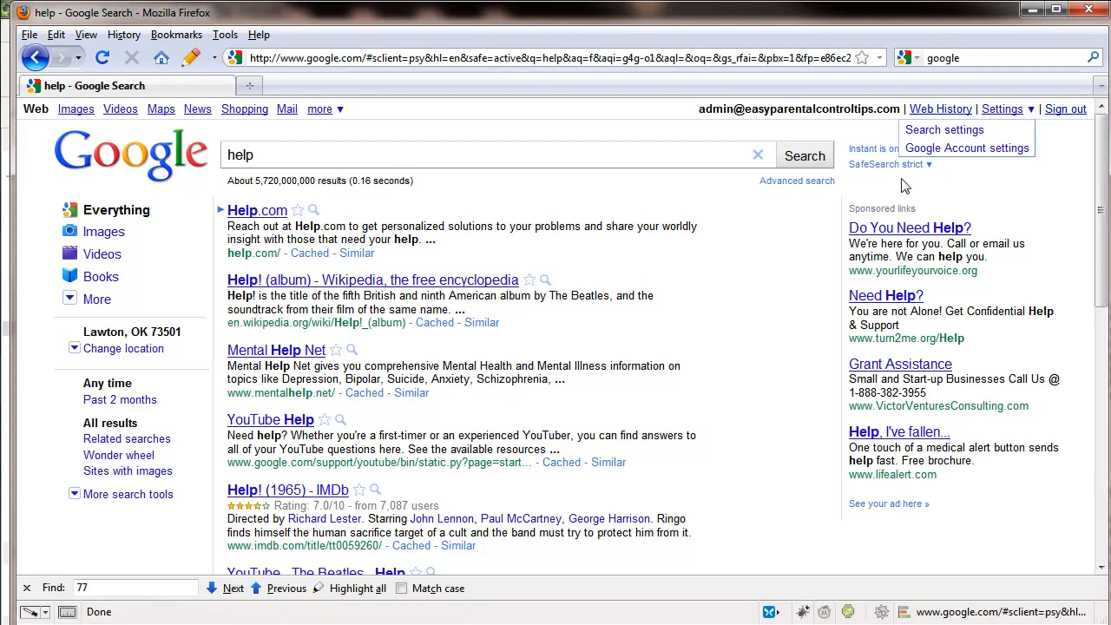
pyautogui.click(944, 129)
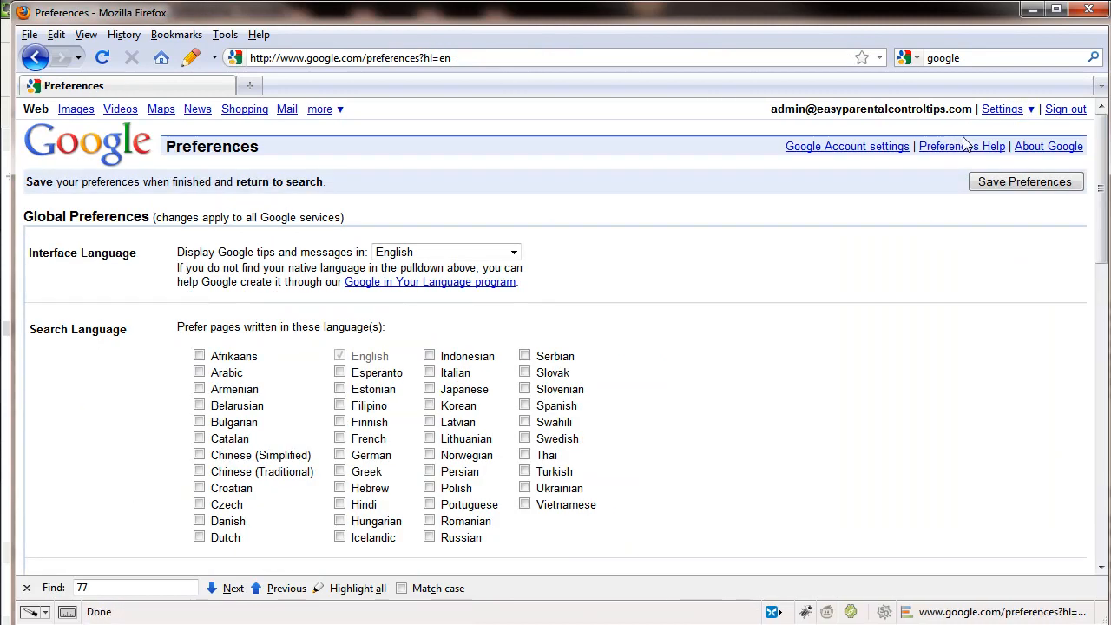
pyautogui.scroll(-3)
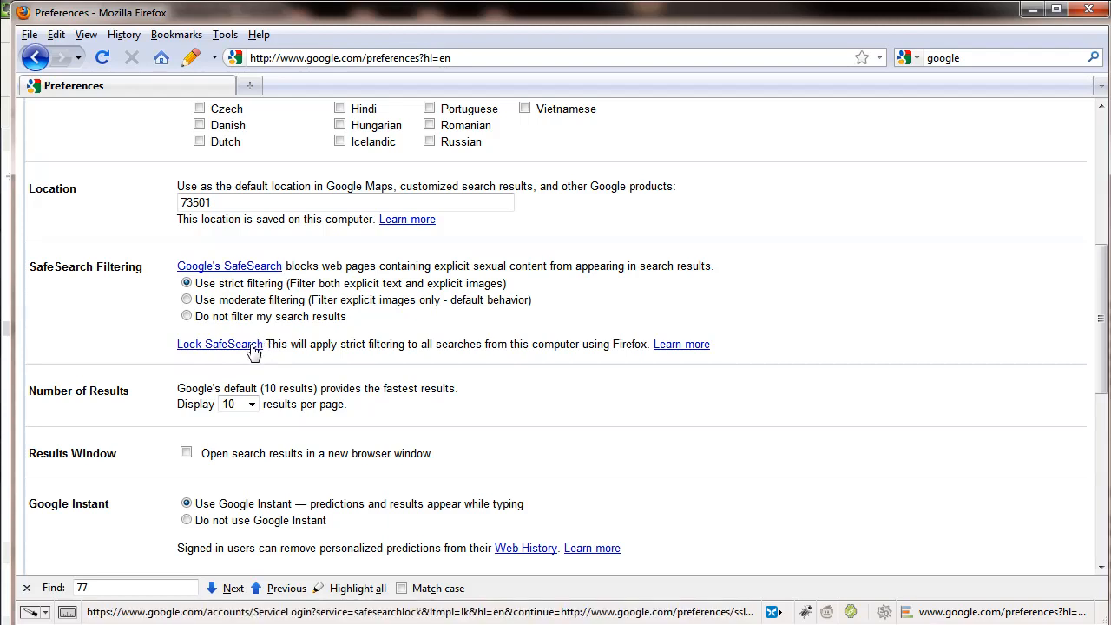
# - Lock SafeSearch on strict filtering, signing in to confirm the lock
pyautogui.click(219, 344)
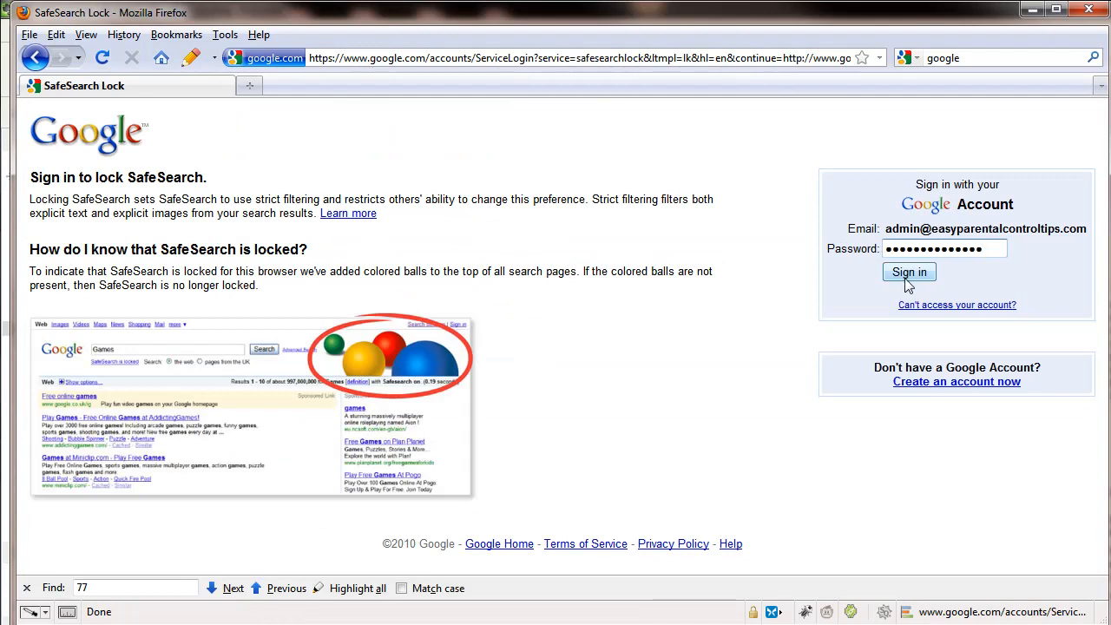
pyautogui.click(909, 272)
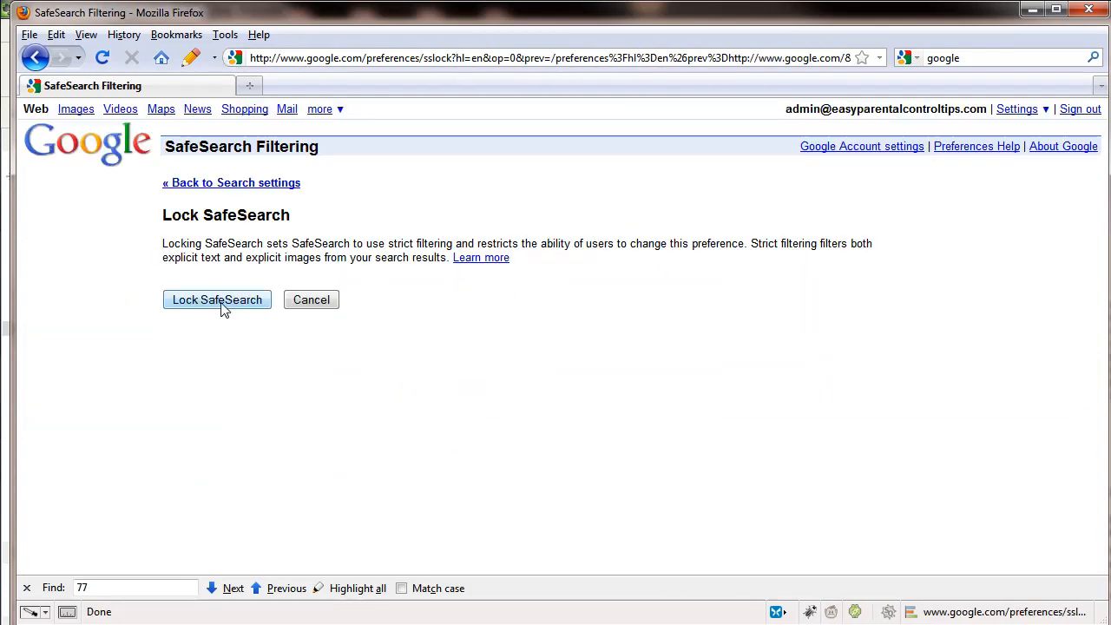
pyautogui.click(217, 300)
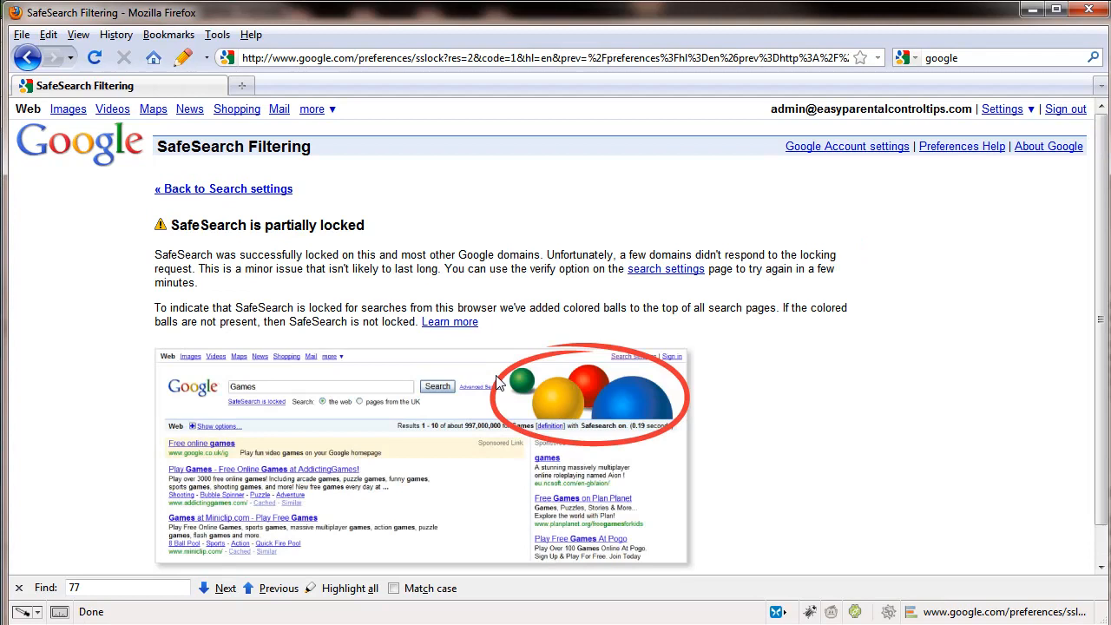
pyautogui.moveTo(443, 375)
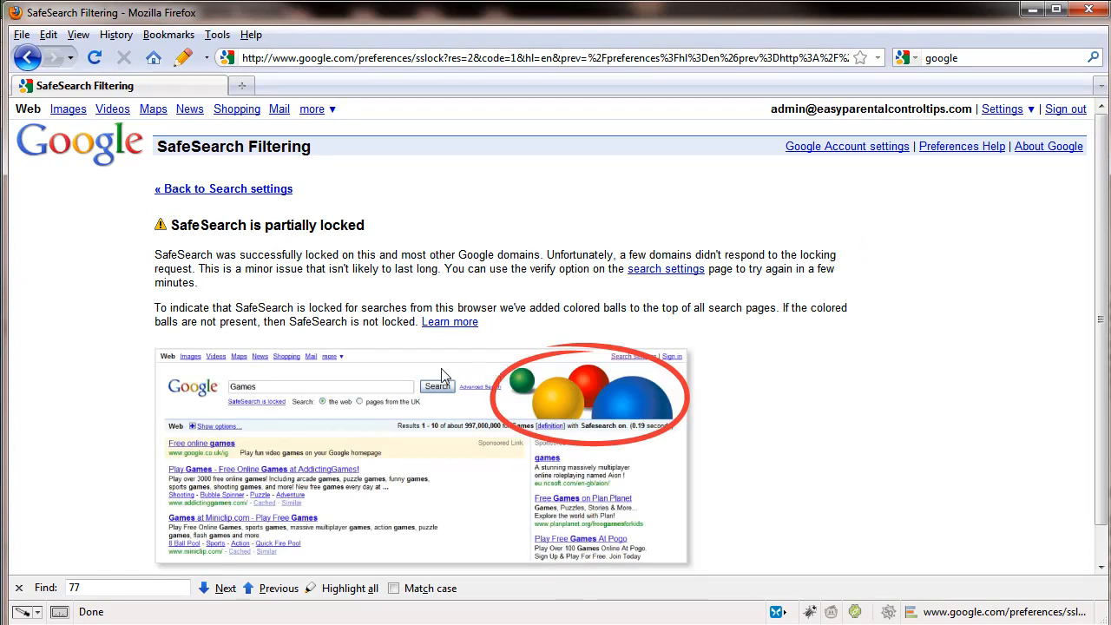
# - Scroll through the partial-lock confirmation, then go back to the google.com homepage
pyautogui.scroll(-3)
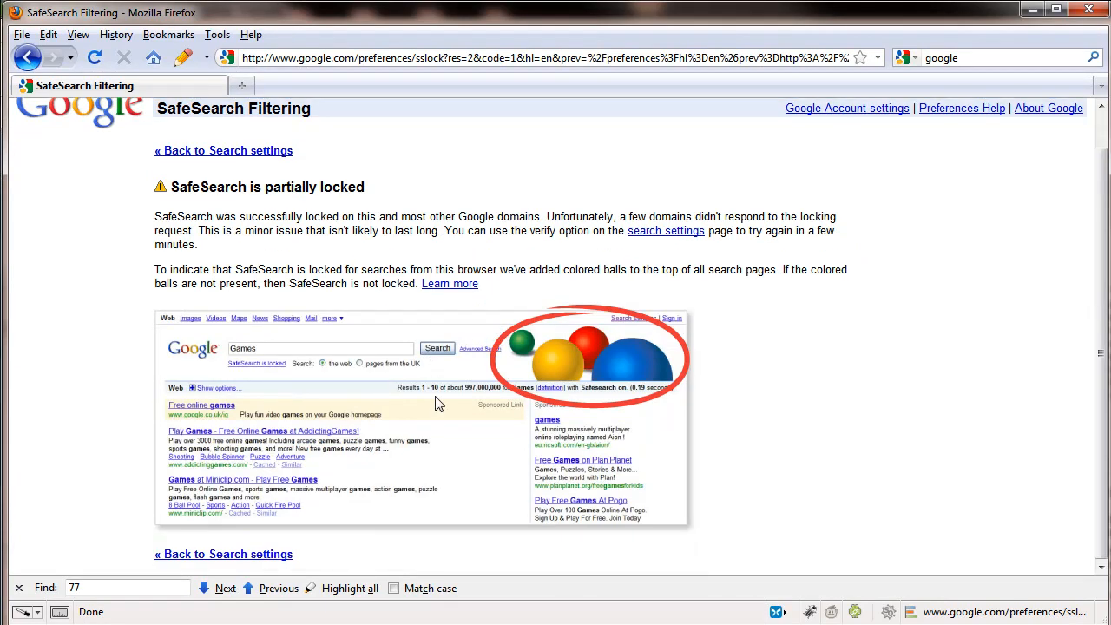
pyautogui.moveTo(504, 387)
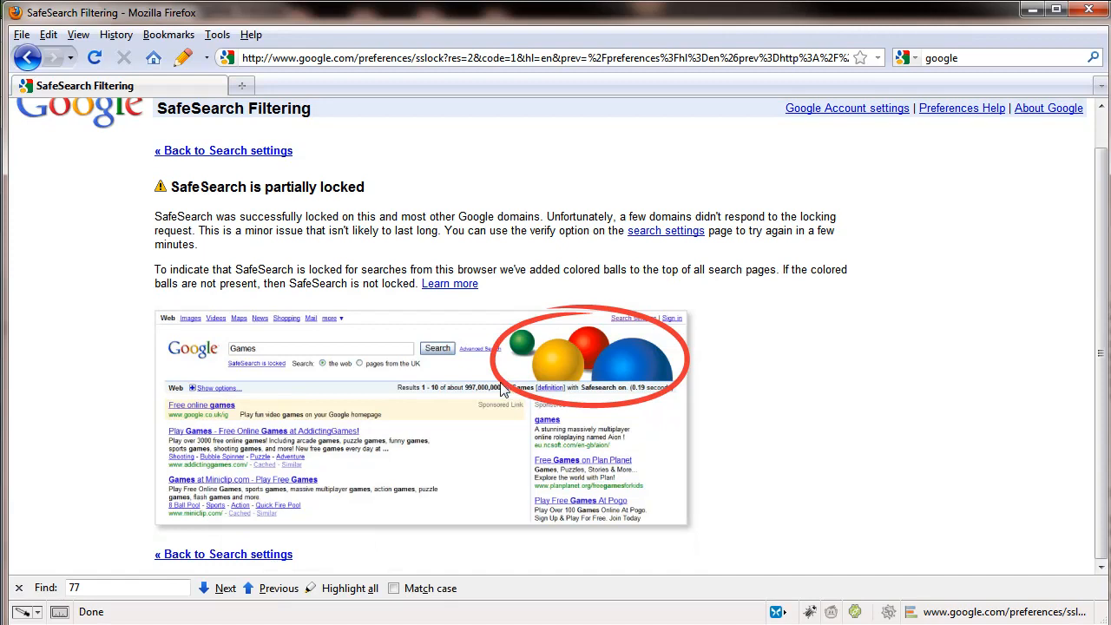
pyautogui.moveTo(621, 347)
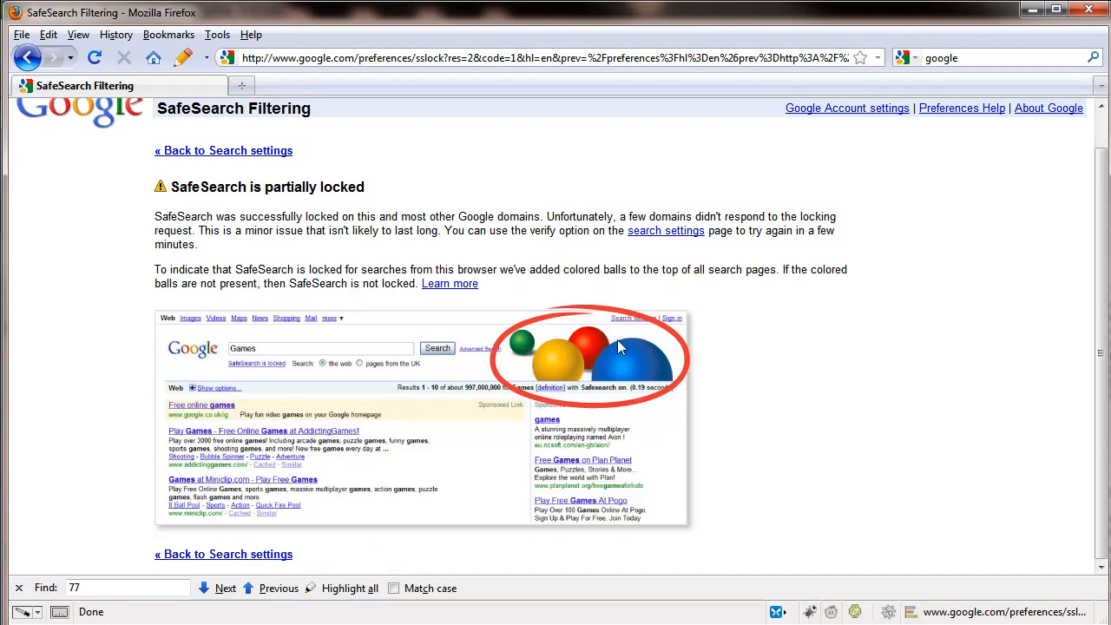
pyautogui.moveTo(475, 435)
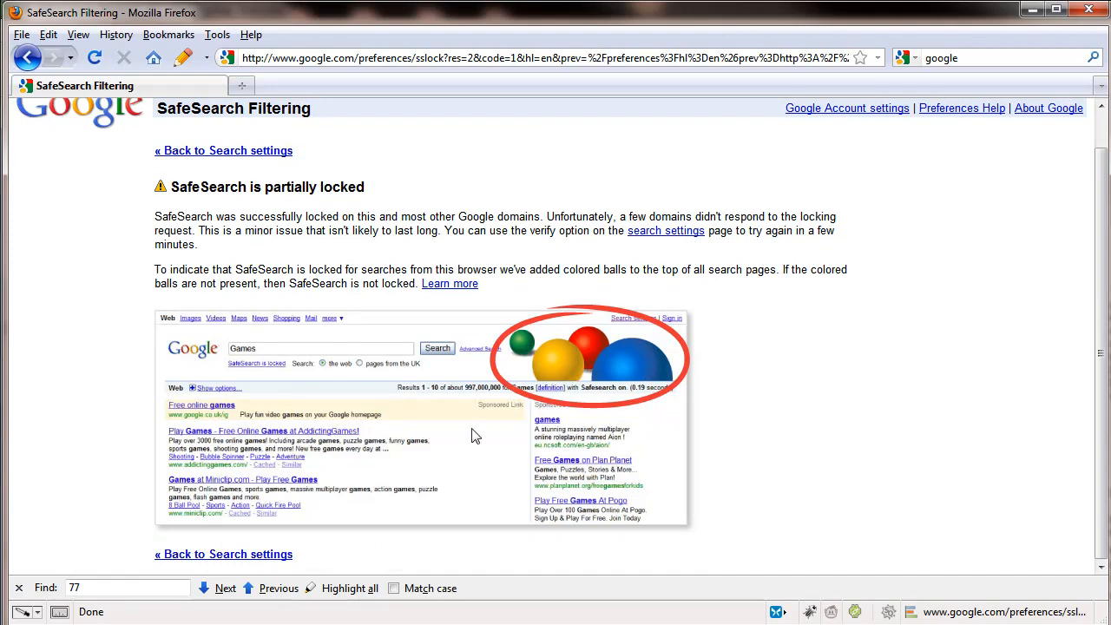
pyautogui.moveTo(603, 370)
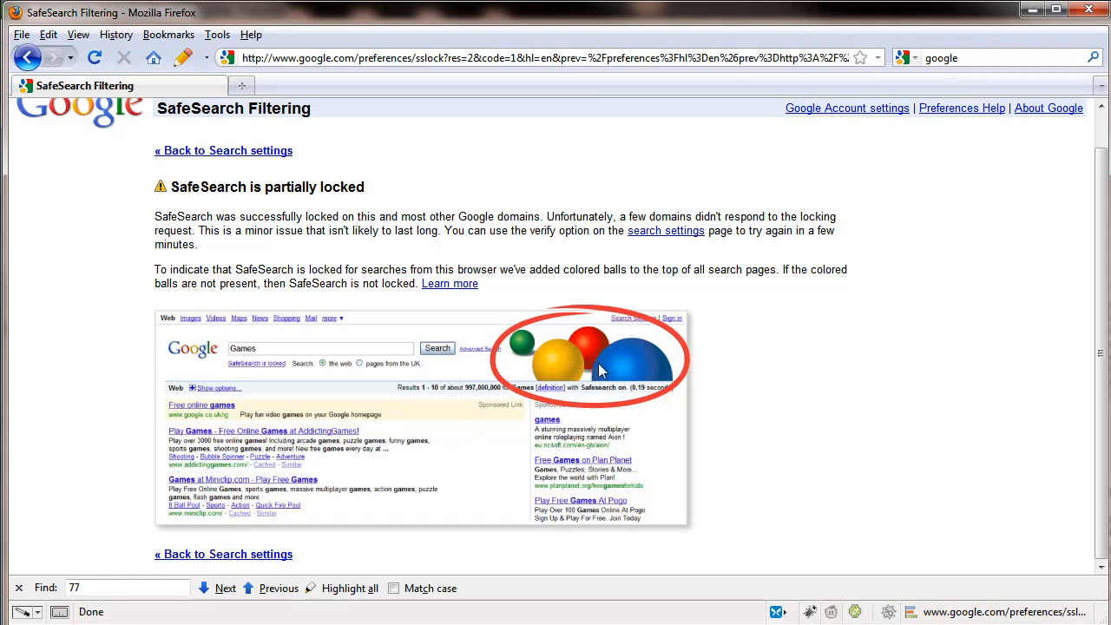
pyautogui.moveTo(654, 329)
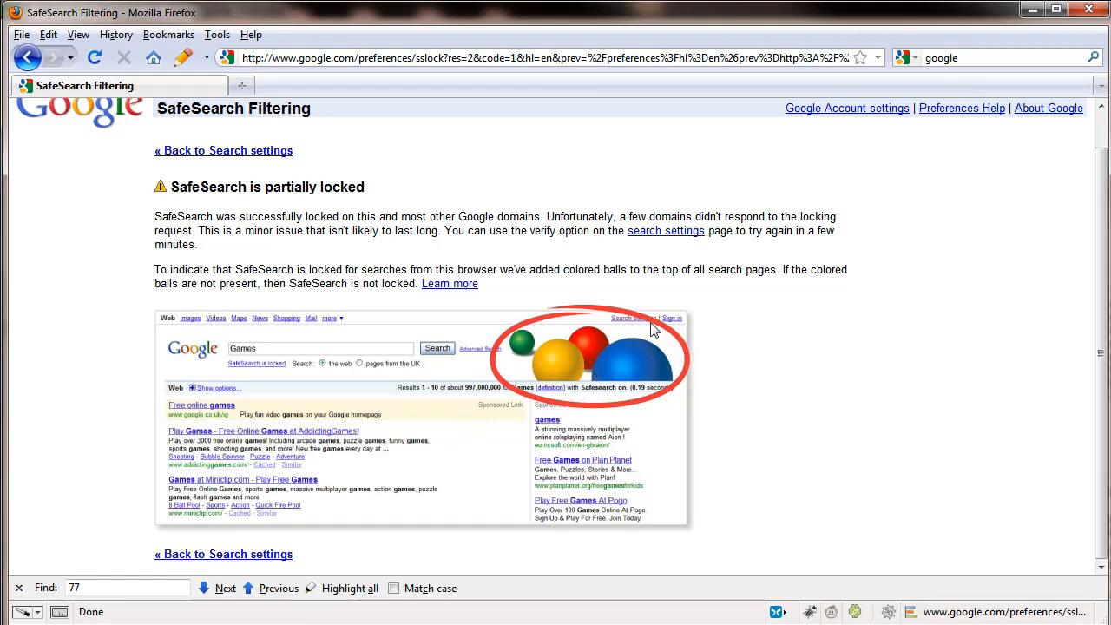
pyautogui.moveTo(639, 405)
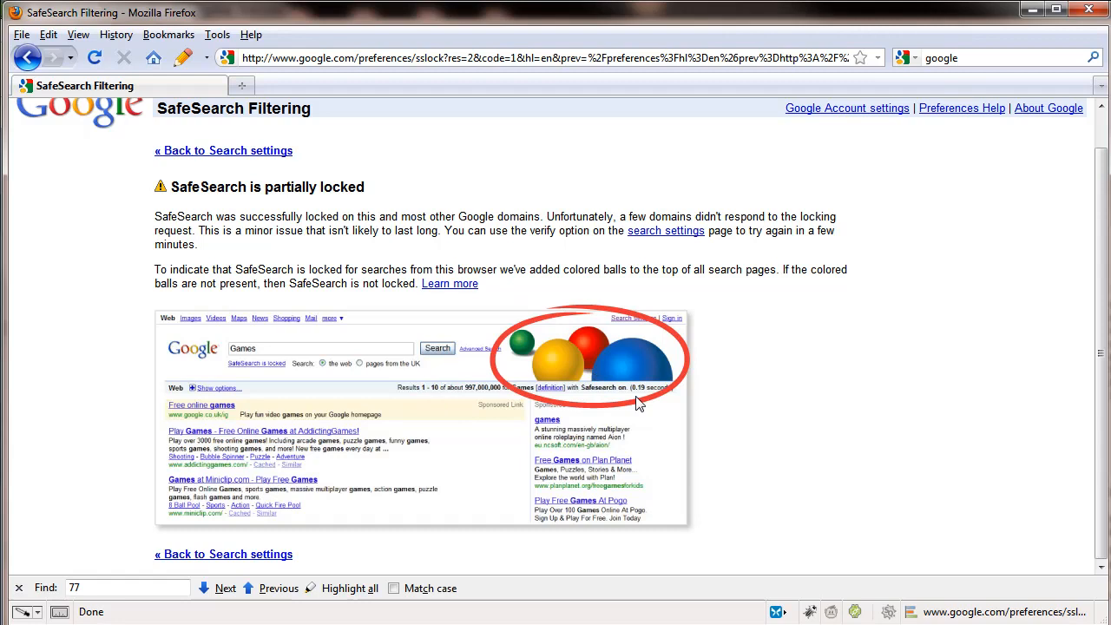
pyautogui.moveTo(320, 303)
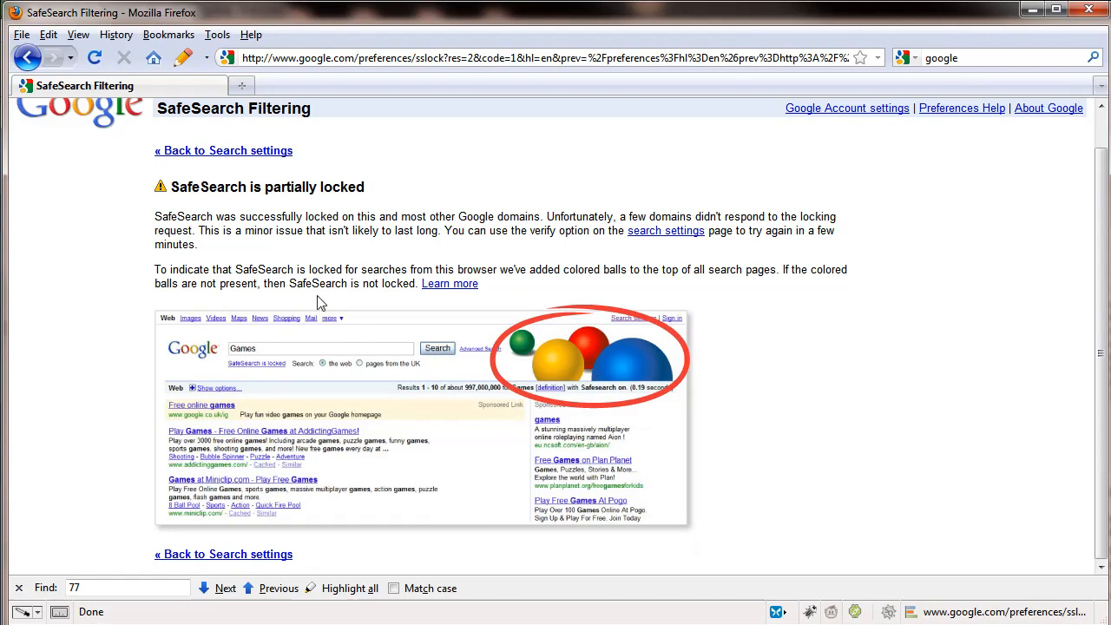
pyautogui.click(78, 130)
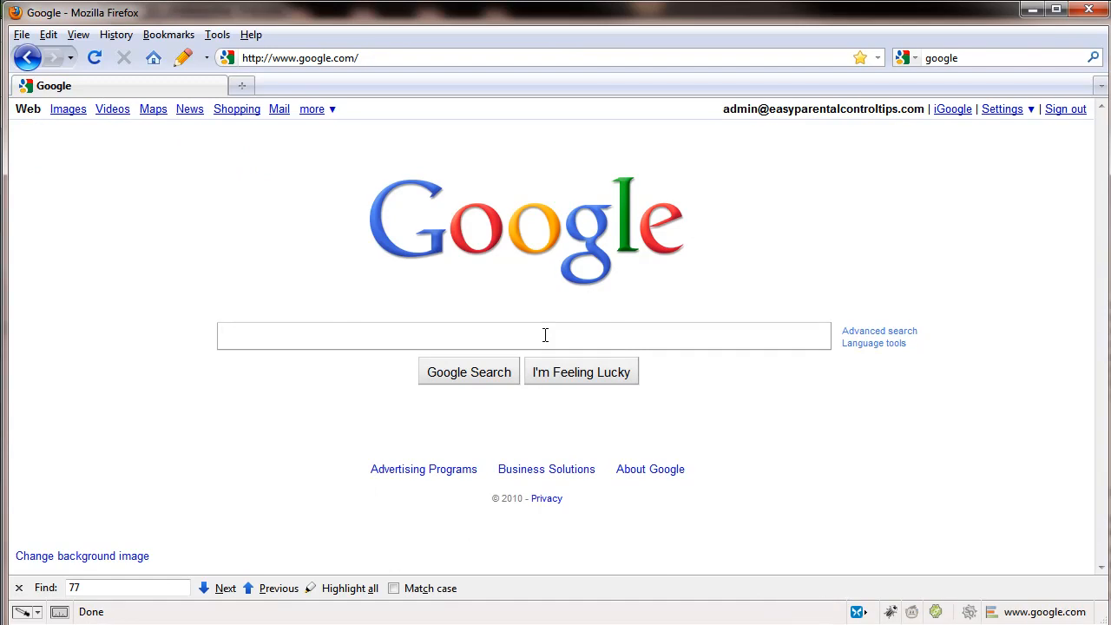
# - Search Google for 'help' and check the locked-SafeSearch colored balls
pyautogui.write('help')
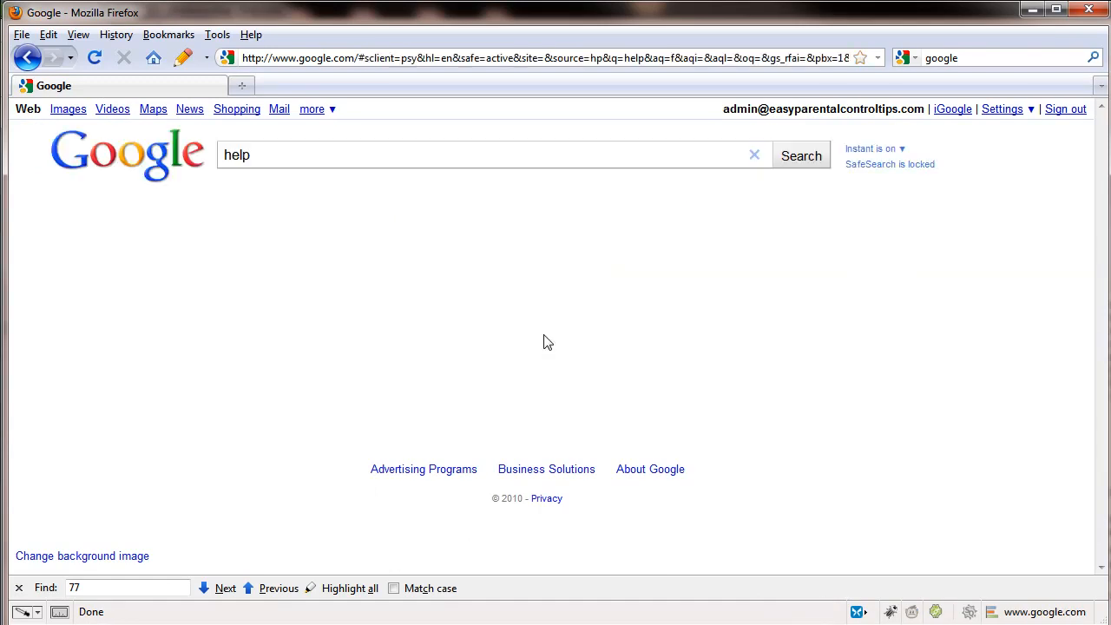
pyautogui.click(801, 156)
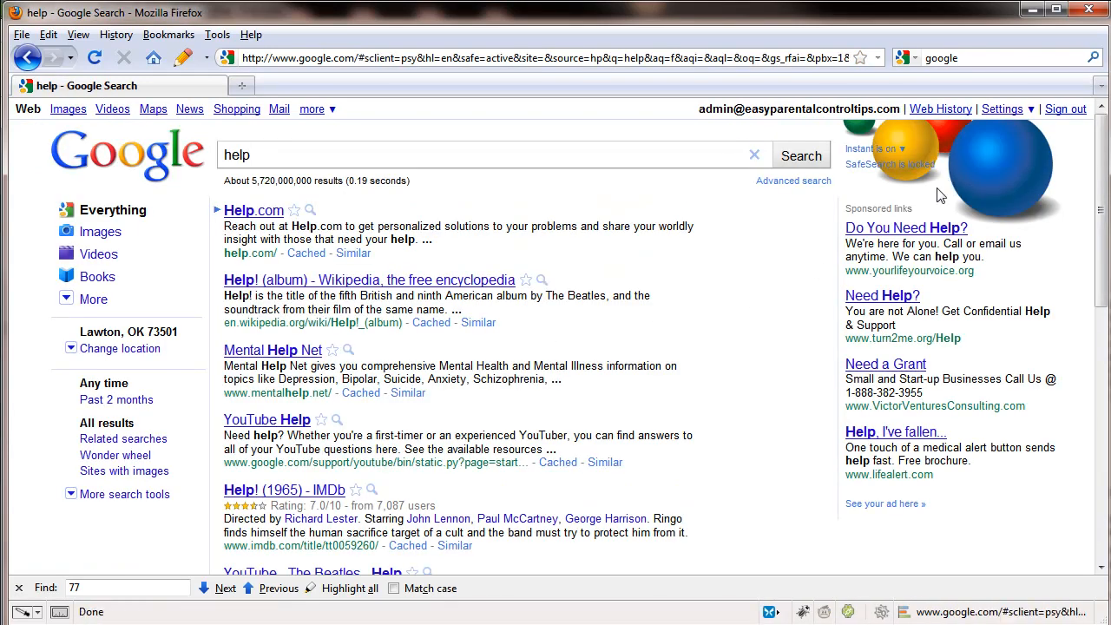
pyautogui.moveTo(953, 182)
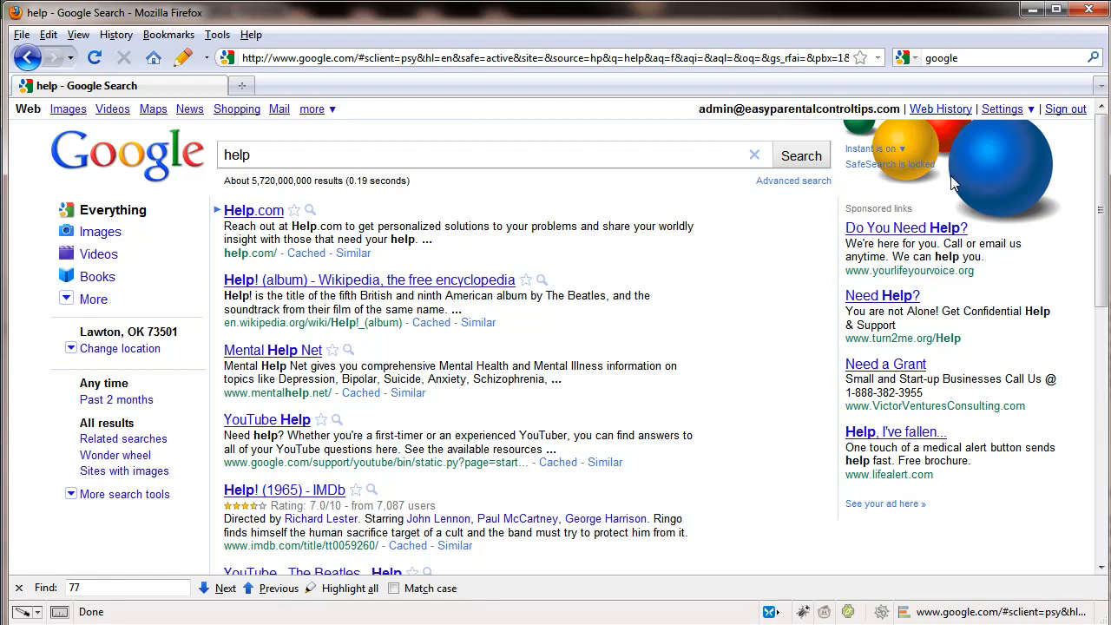
pyautogui.moveTo(966, 167)
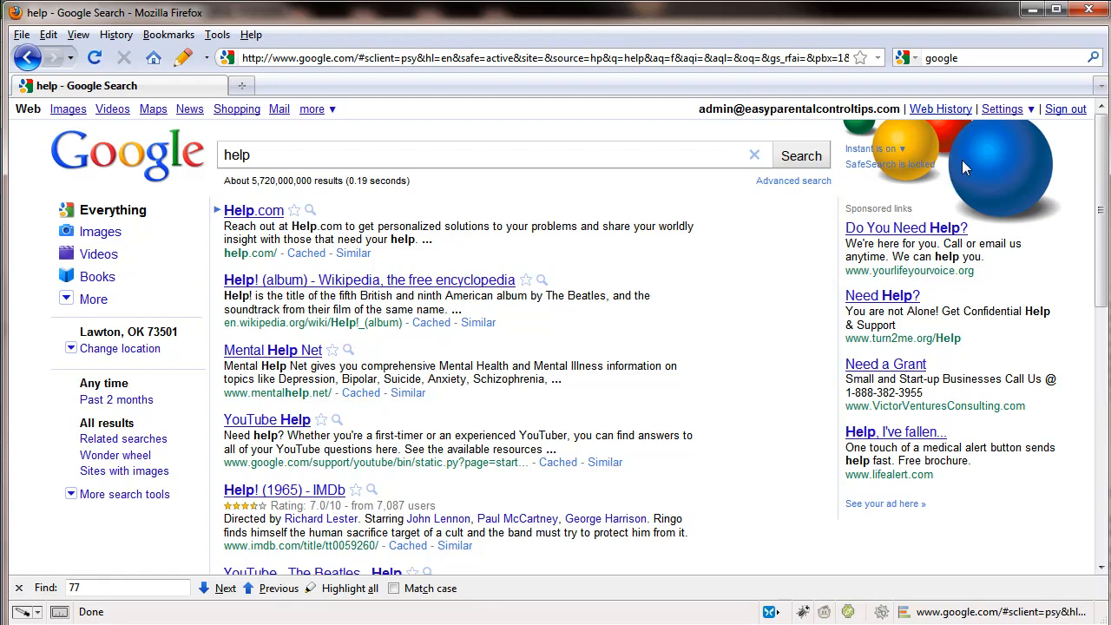
pyautogui.moveTo(990, 200)
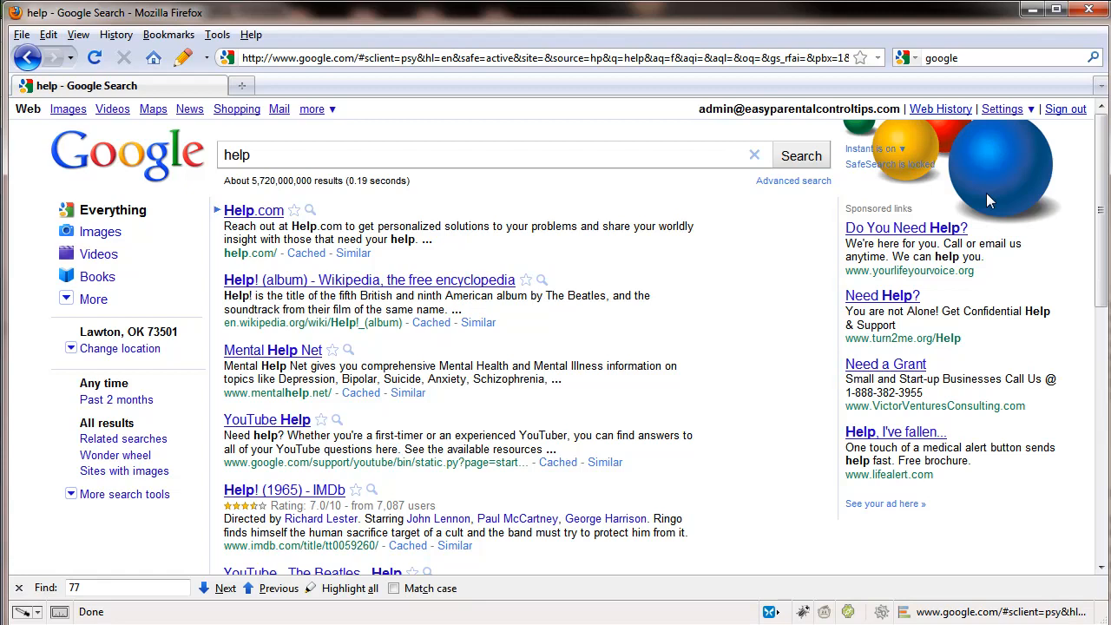
pyautogui.moveTo(887, 105)
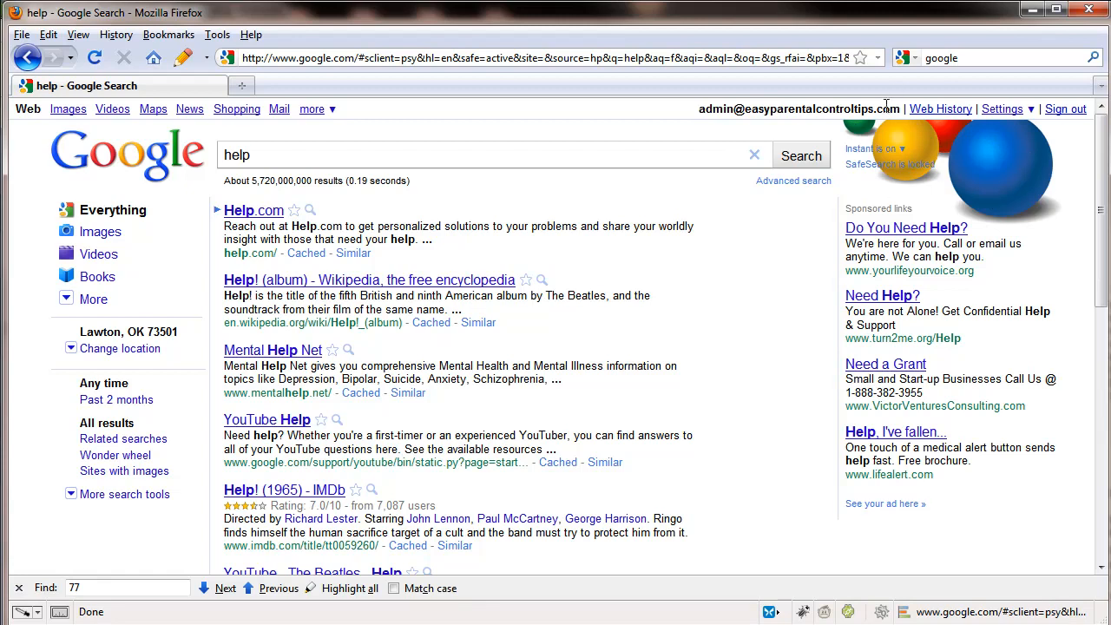
pyautogui.moveTo(981, 178)
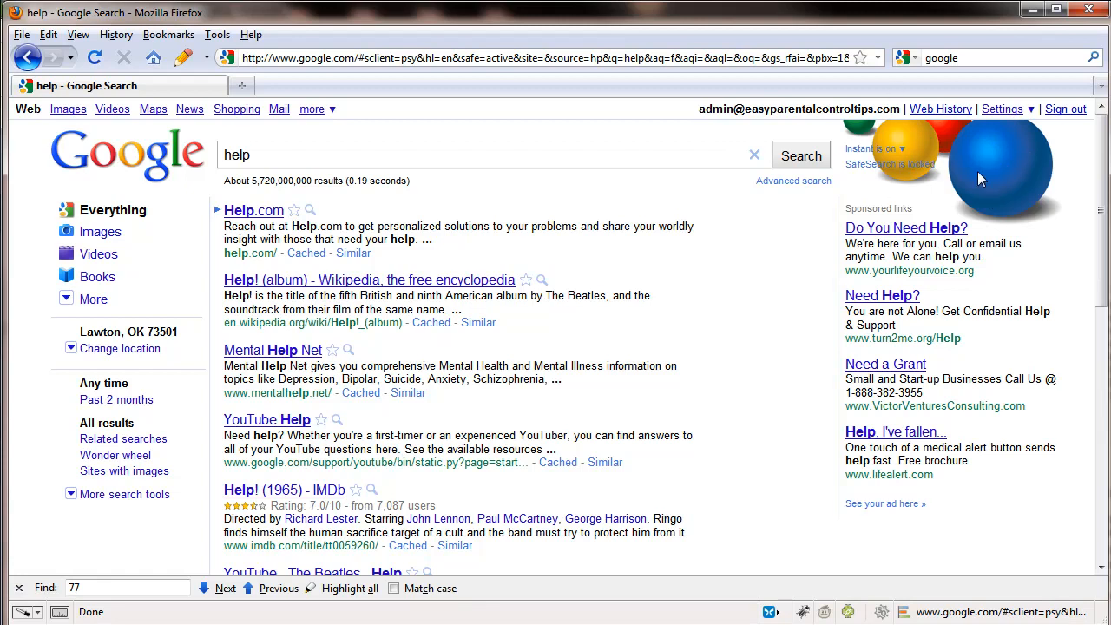
pyautogui.moveTo(695, 414)
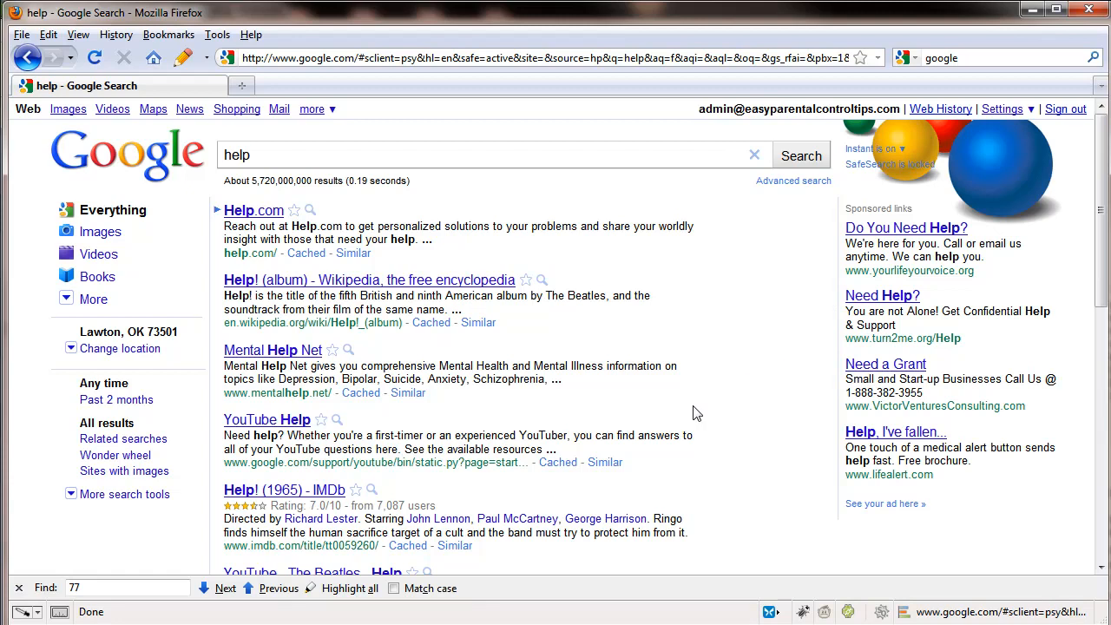
pyautogui.moveTo(721, 389)
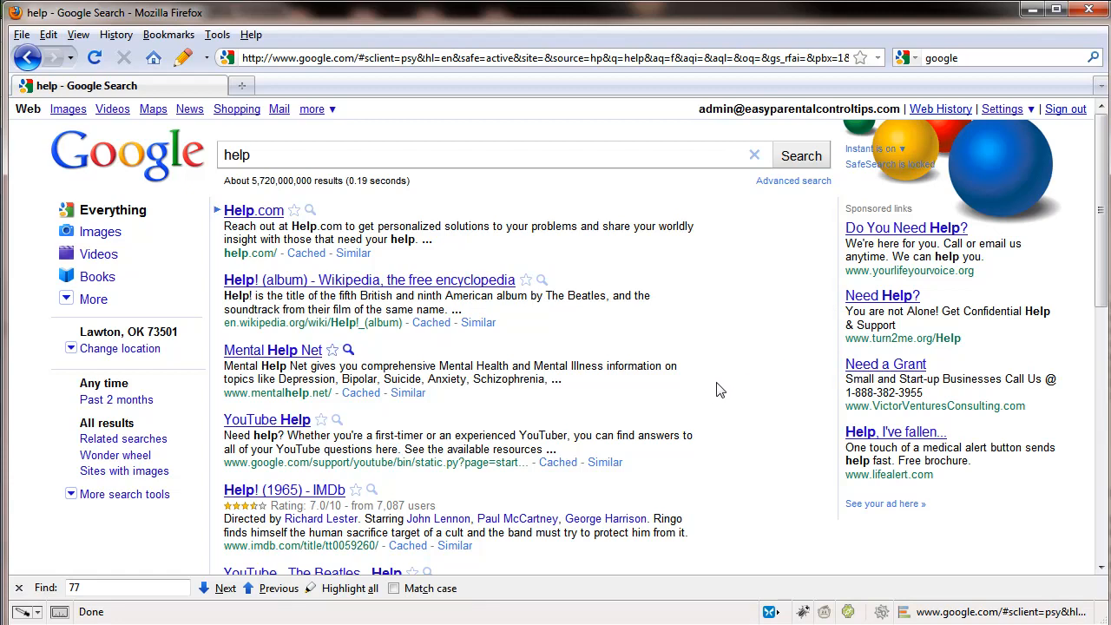
pyautogui.moveTo(719, 391)
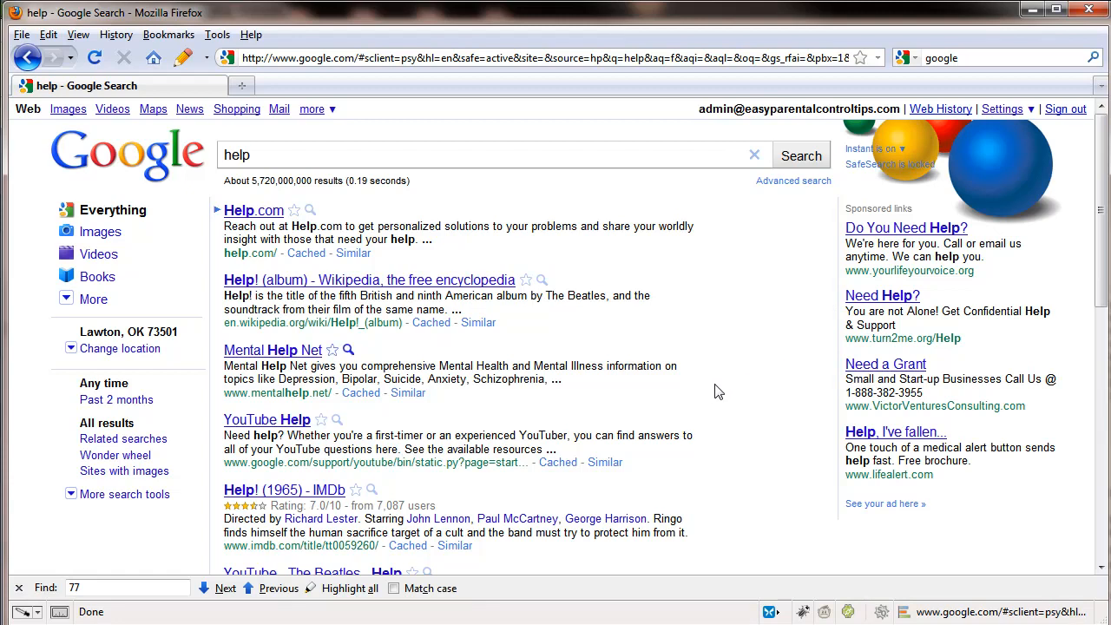
pyautogui.moveTo(722, 388)
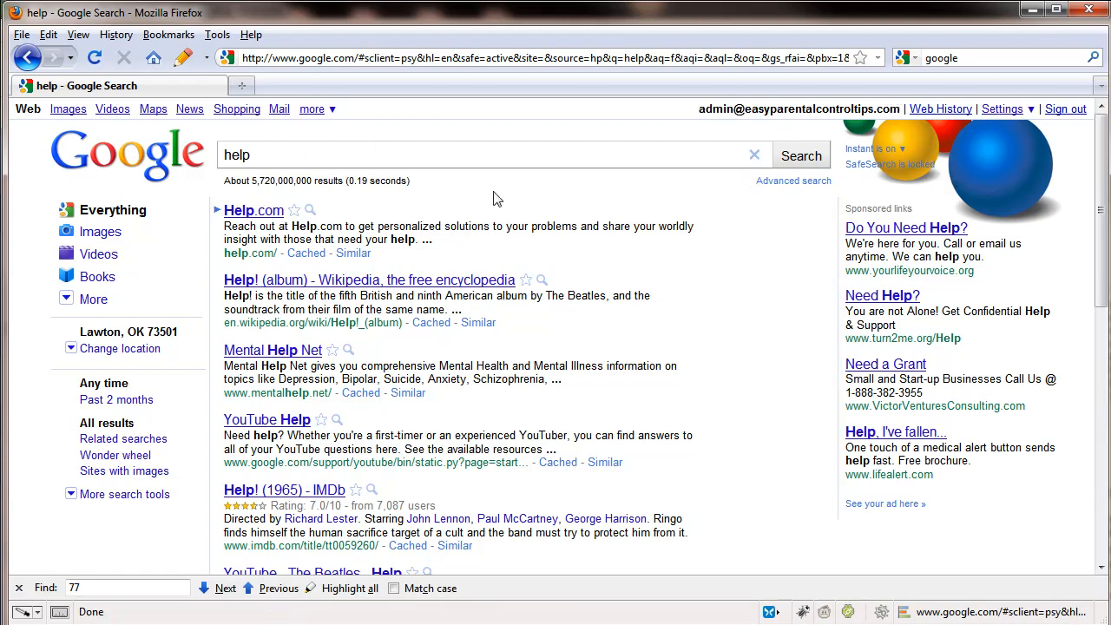
pyautogui.moveTo(402, 227)
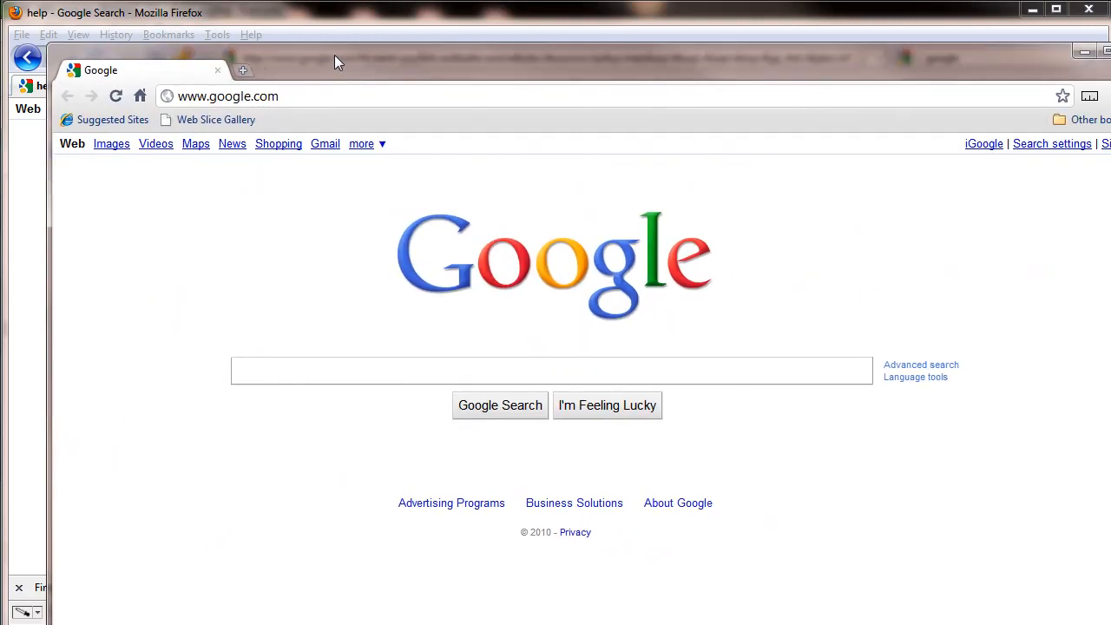
# - Search for 'help' in Chrome, where results show no colored balls
pyautogui.click(1055, 9)
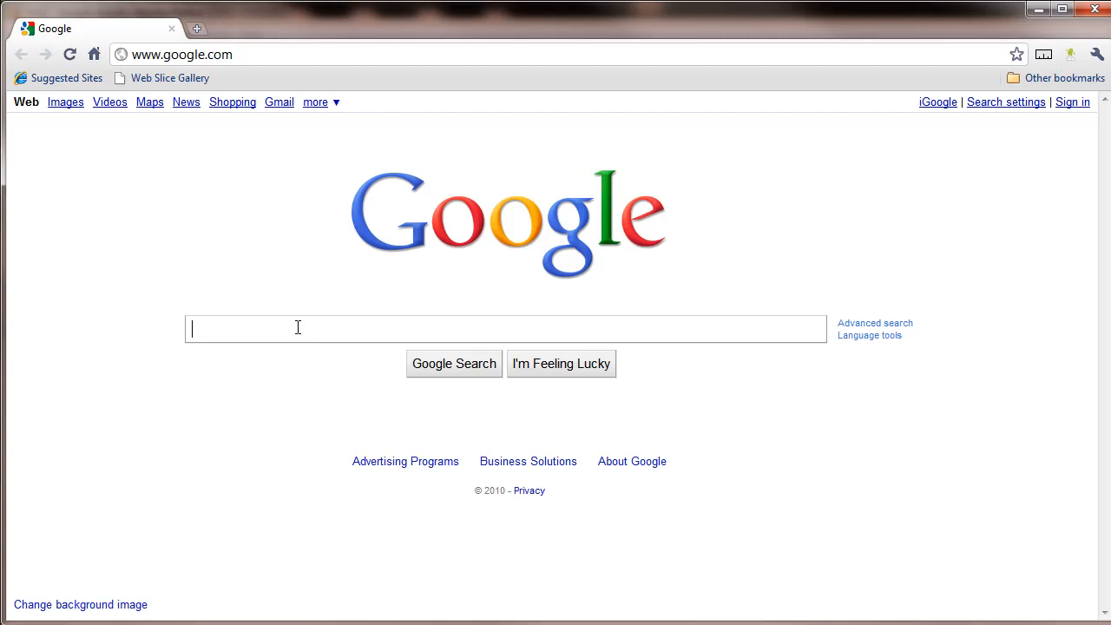
pyautogui.write('help')
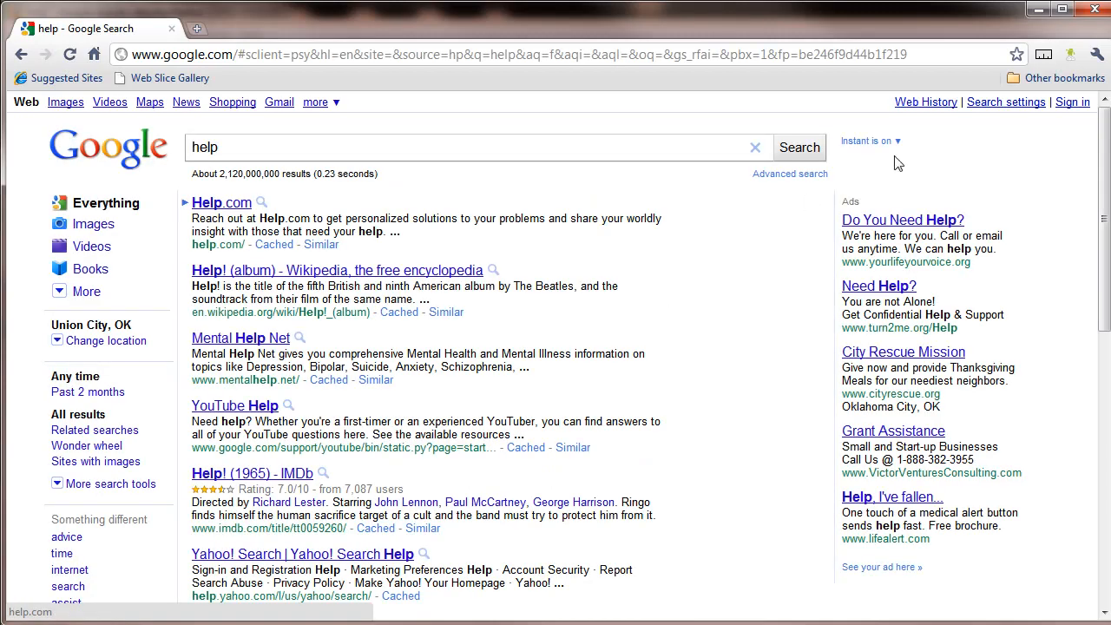
pyautogui.moveTo(816, 225)
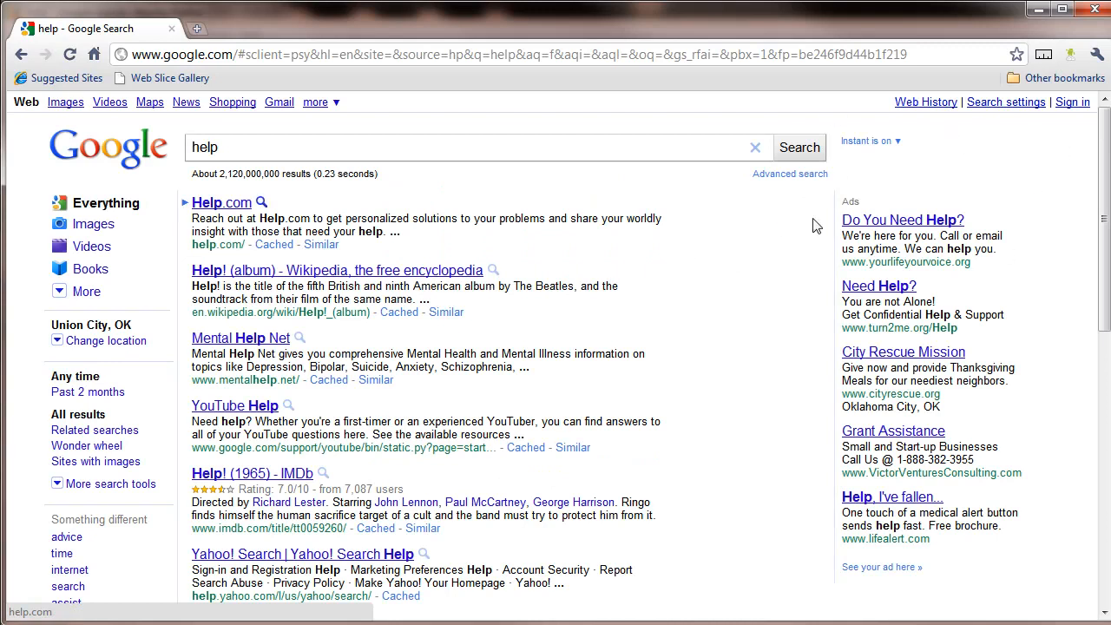
pyautogui.moveTo(347, 95)
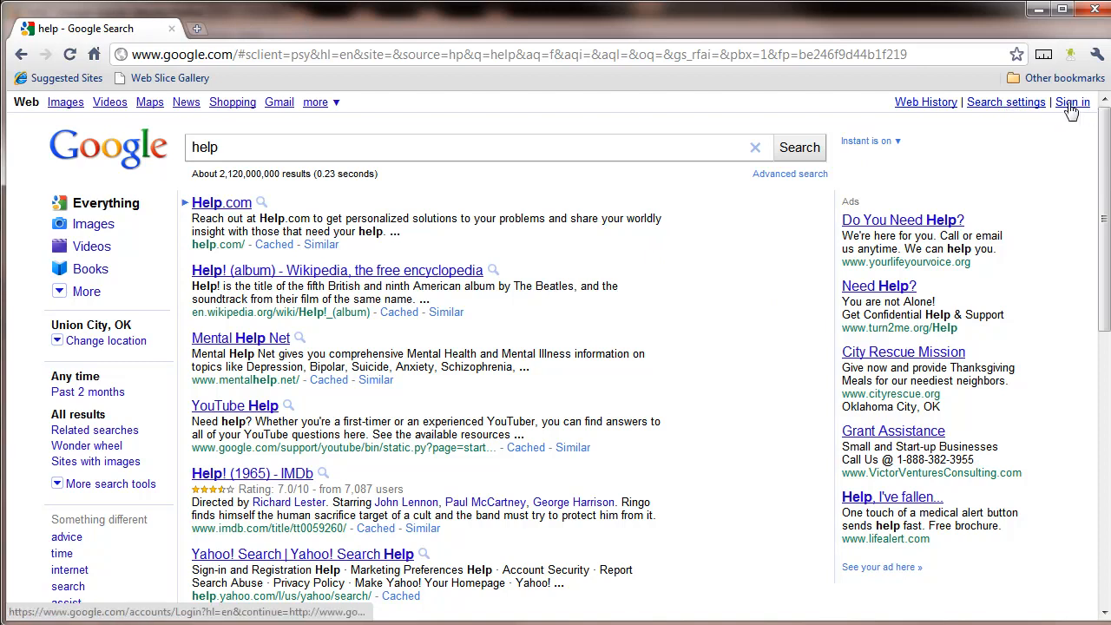
pyautogui.moveTo(458, 278)
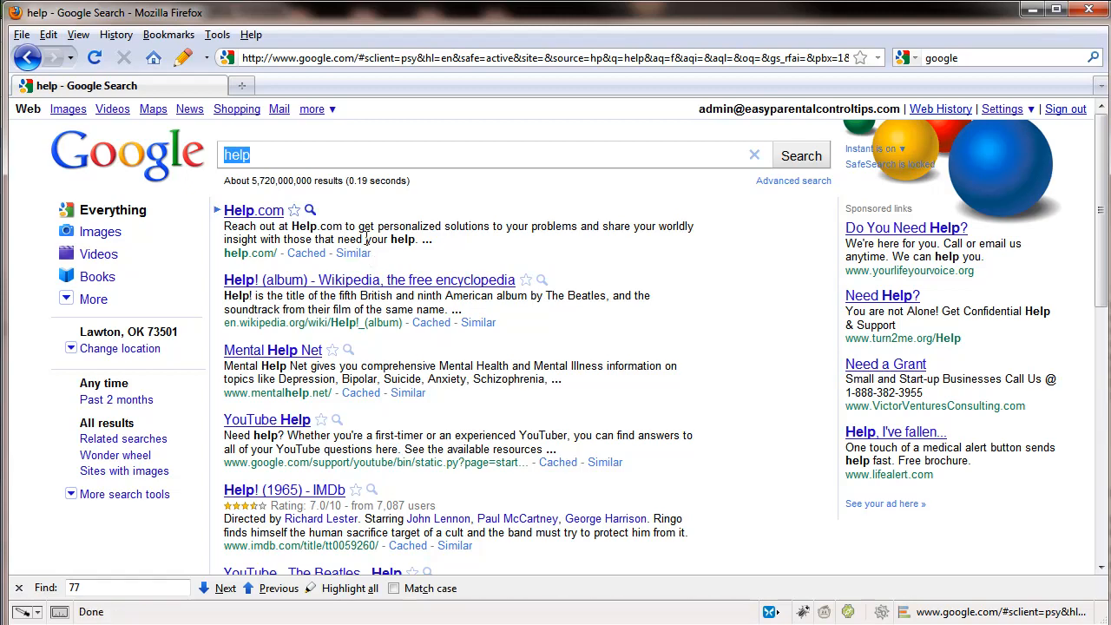
# - Search 'girl games' in Firefox, view the image results, then return to web results
pyautogui.write('girl')
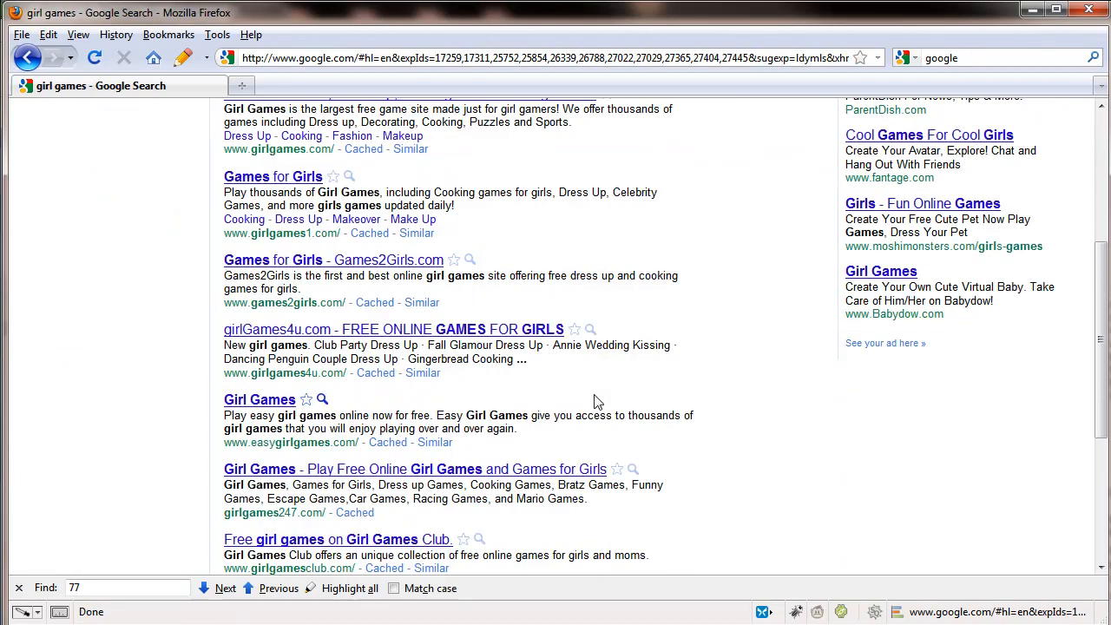
pyautogui.scroll(-3)
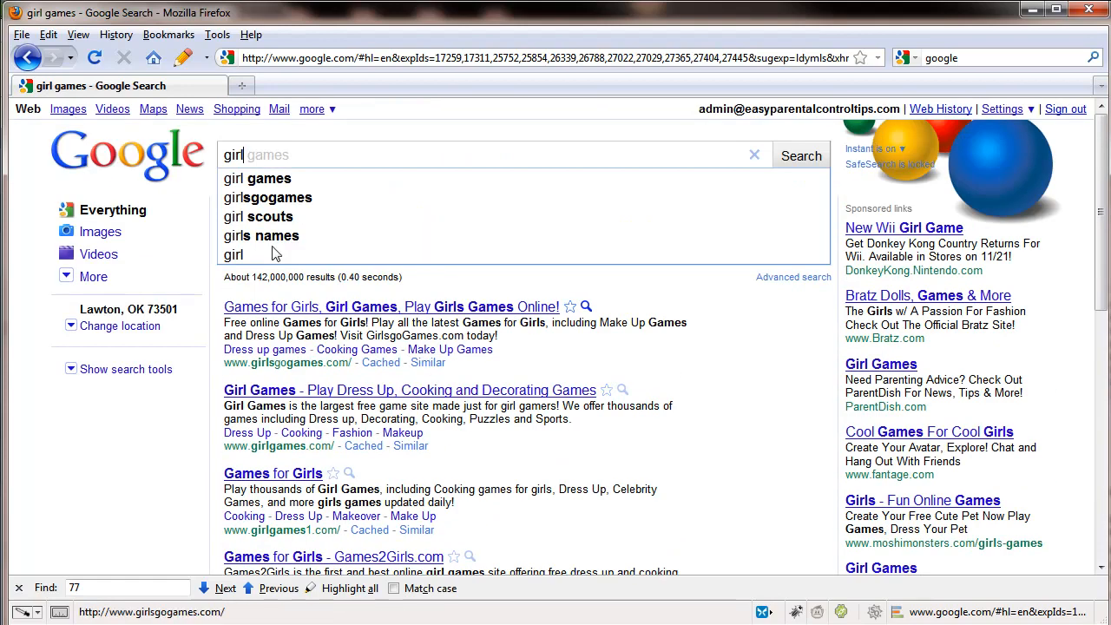
pyautogui.click(68, 109)
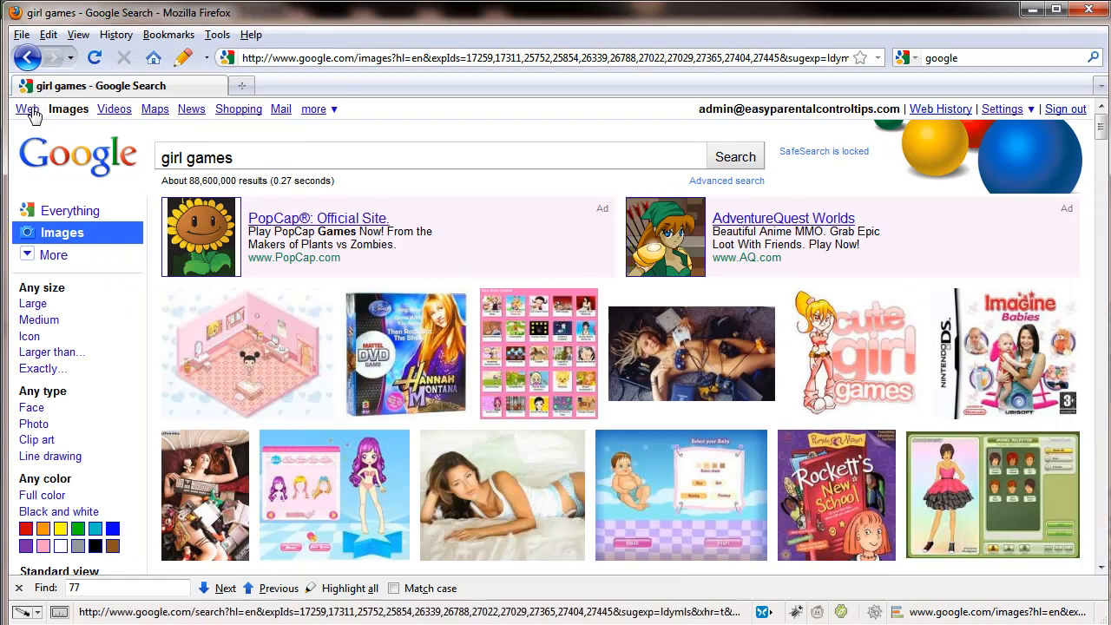
pyautogui.click(26, 109)
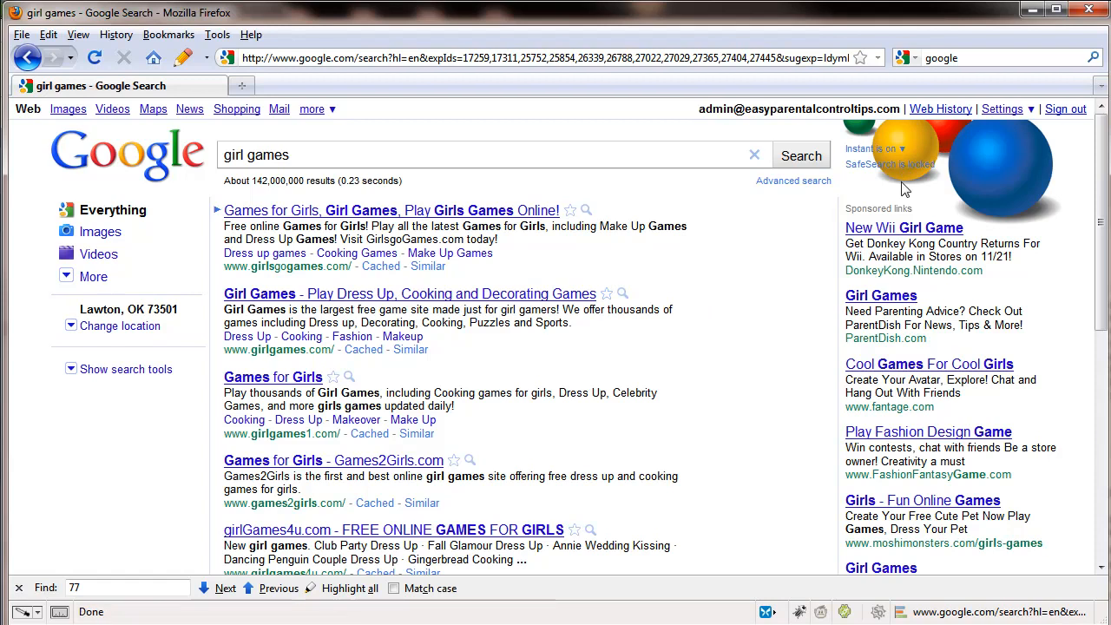
pyautogui.moveTo(864, 174)
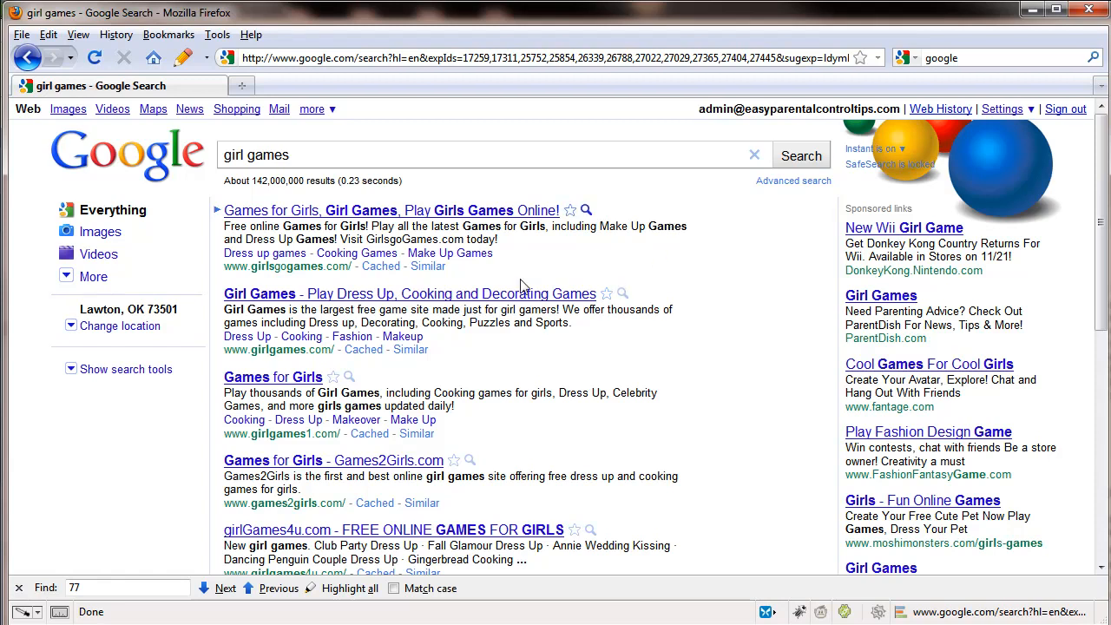
pyautogui.moveTo(512, 304)
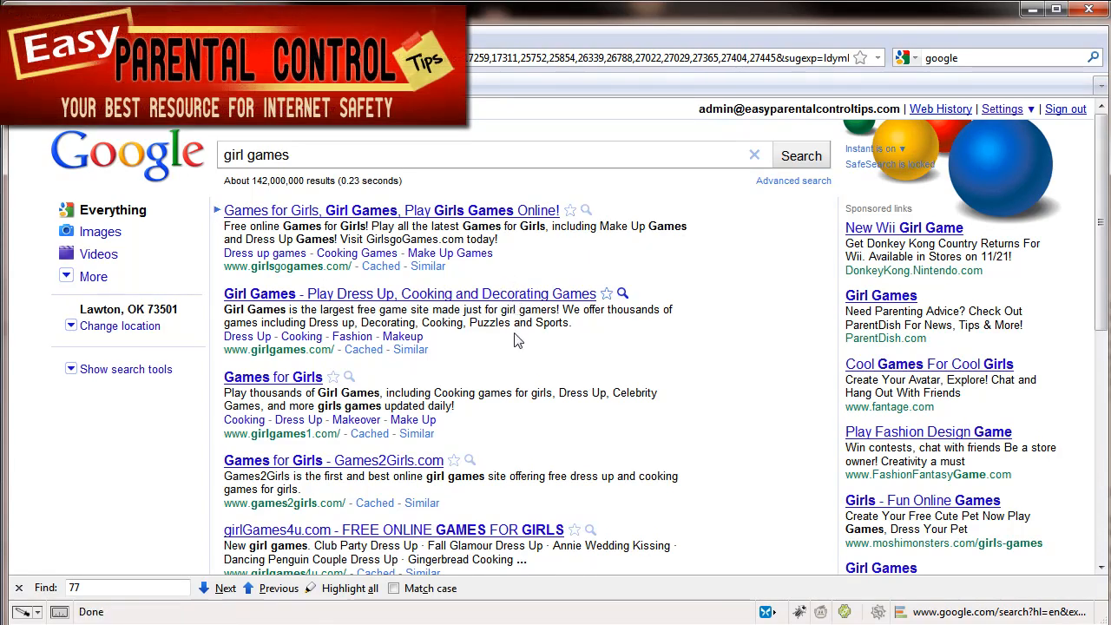
pyautogui.moveTo(512, 356)
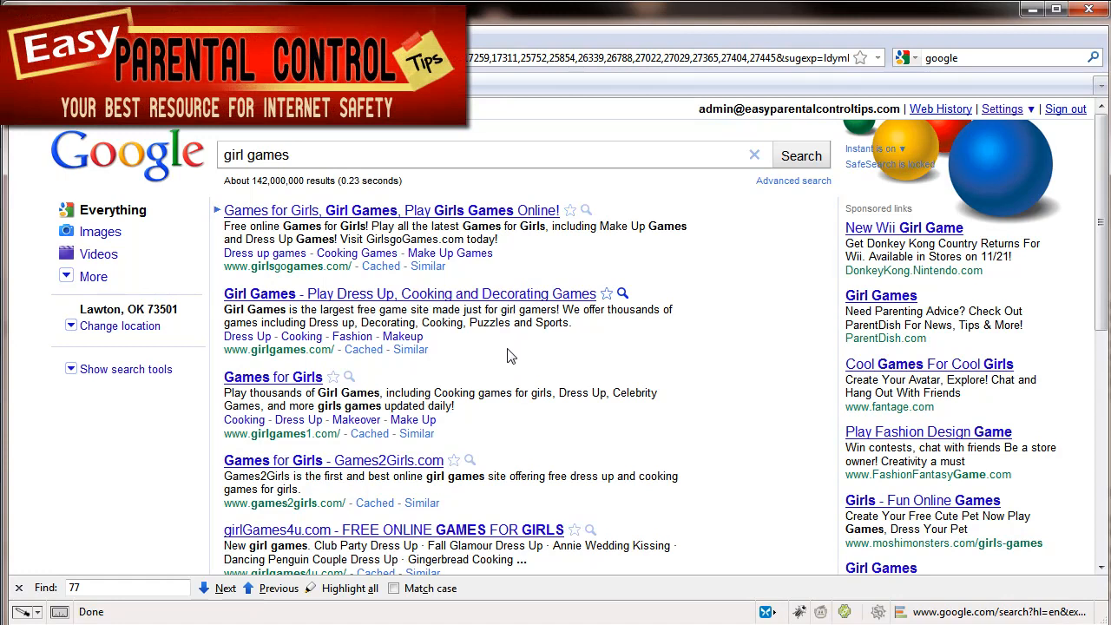